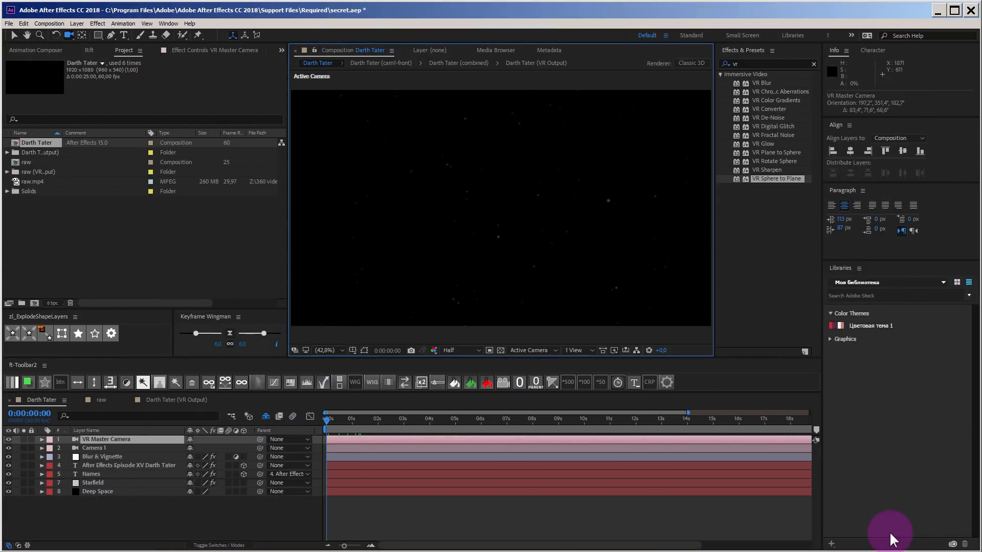
{"action": "mouse_move", "coordinate": [194, 207]}
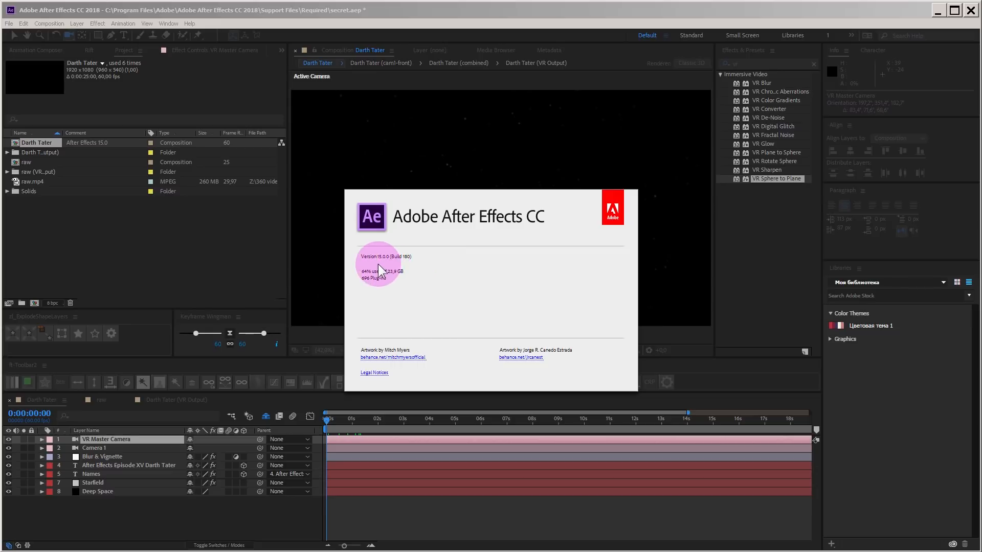
{"action": "mouse_move", "coordinate": [474, 277]}
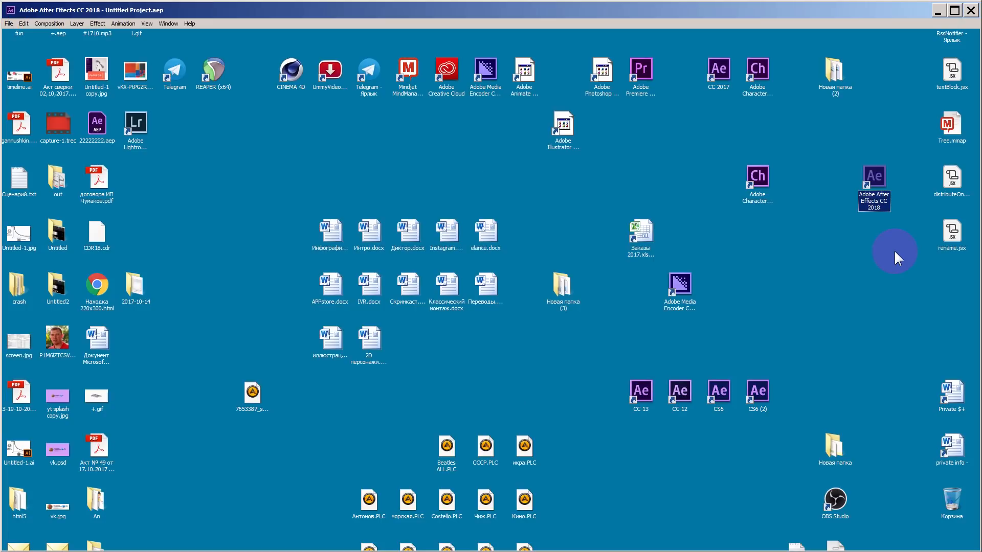
Open the Darth Tater project, accept the font warning, and scrub through the credits crawl
{"action": "left_click", "coordinate": [189, 24]}
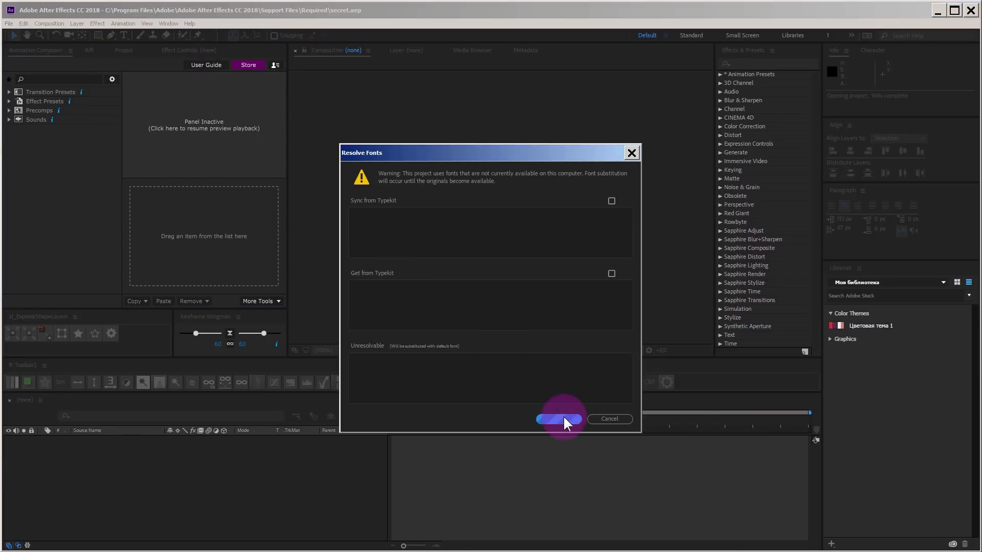
{"action": "left_click", "coordinate": [558, 419]}
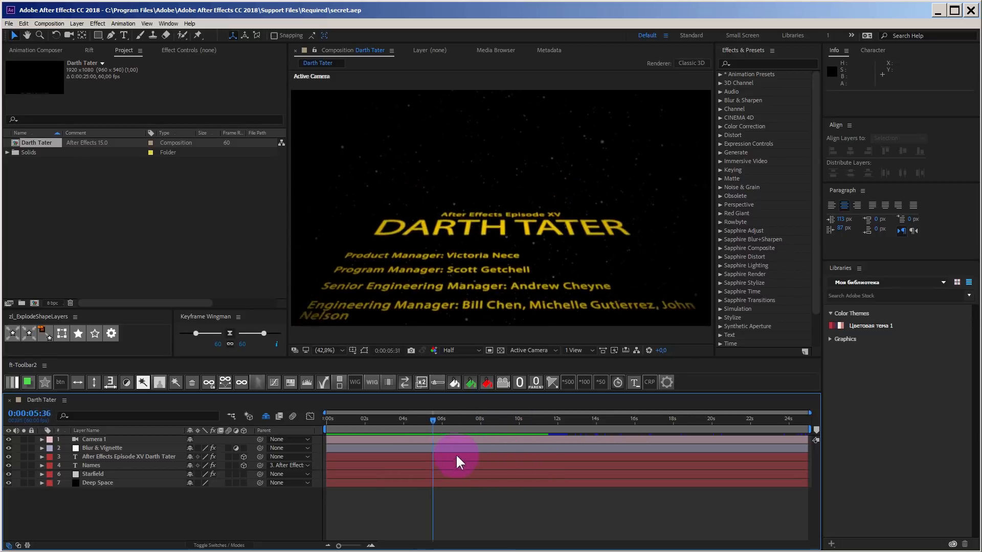
{"action": "left_click_drag", "start_coordinate": [432, 419], "coordinate": [536, 418]}
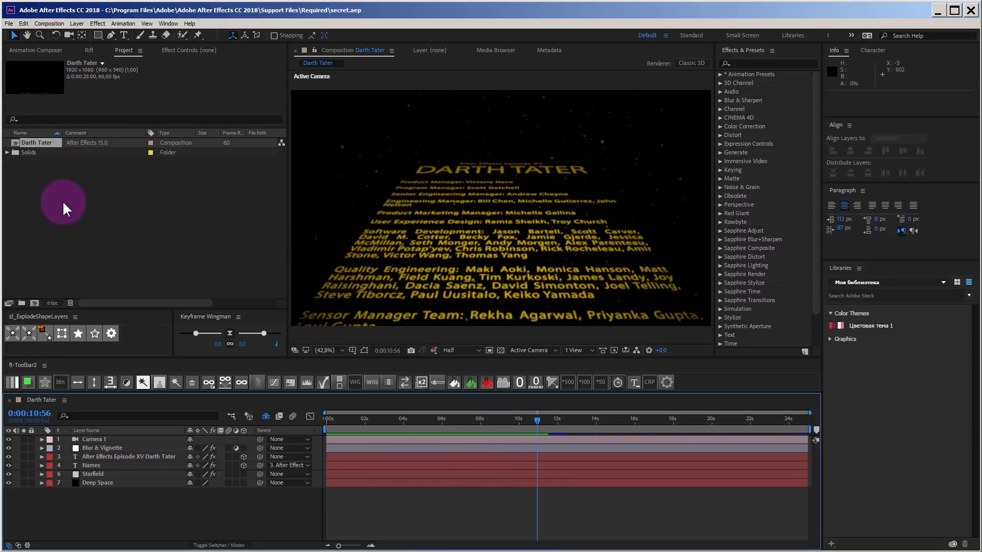
Close the Darth Tater project and start a new composition
{"action": "left_click", "coordinate": [7, 23]}
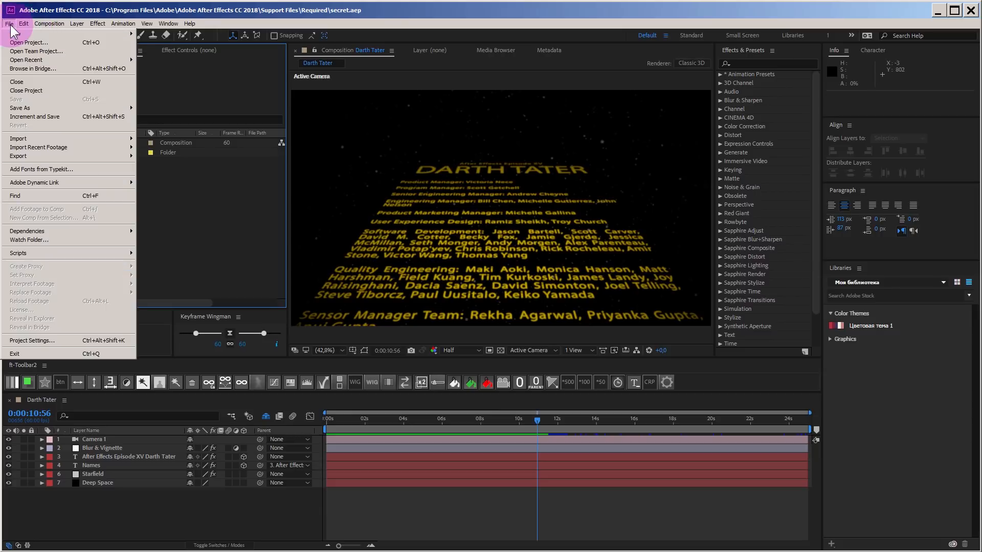
{"action": "left_click", "coordinate": [21, 90]}
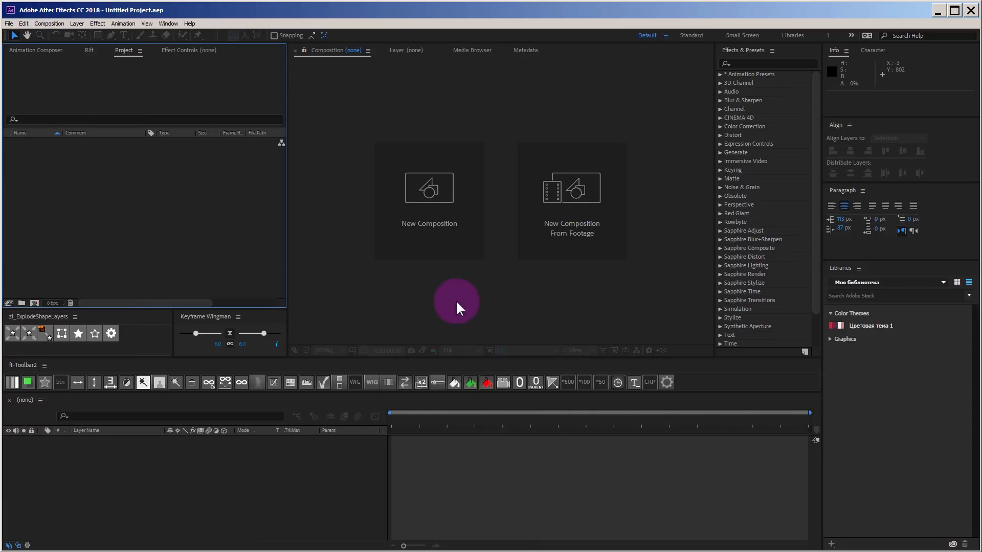
{"action": "mouse_move", "coordinate": [443, 231]}
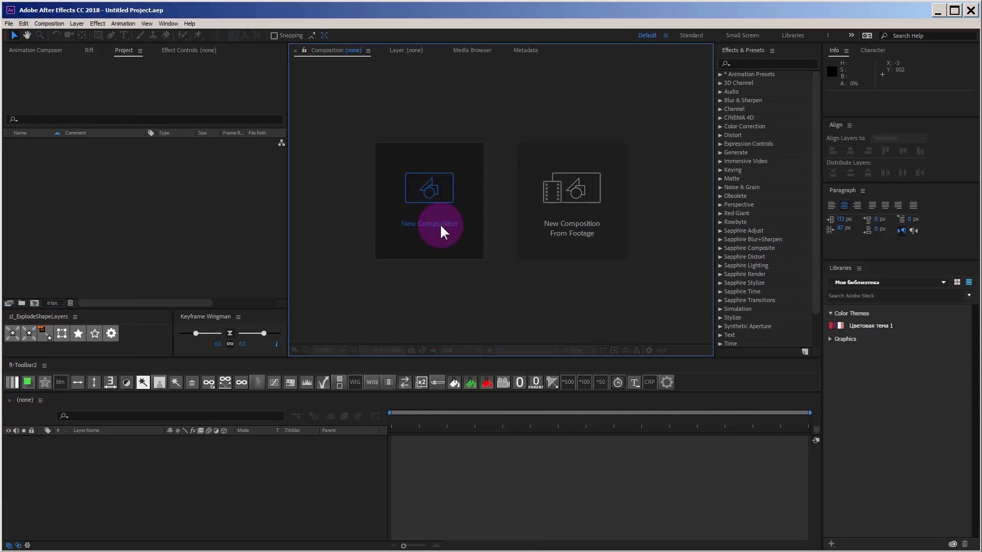
{"action": "left_click", "coordinate": [429, 223]}
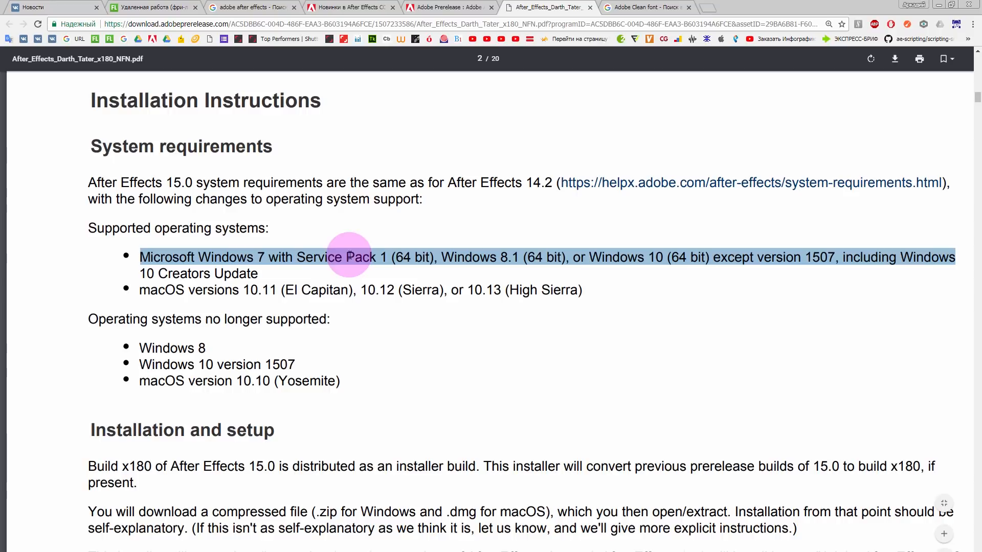
Highlight the supported macOS lines in the After Effects 15.0 requirements PDF
{"action": "double_click", "coordinate": [212, 290]}
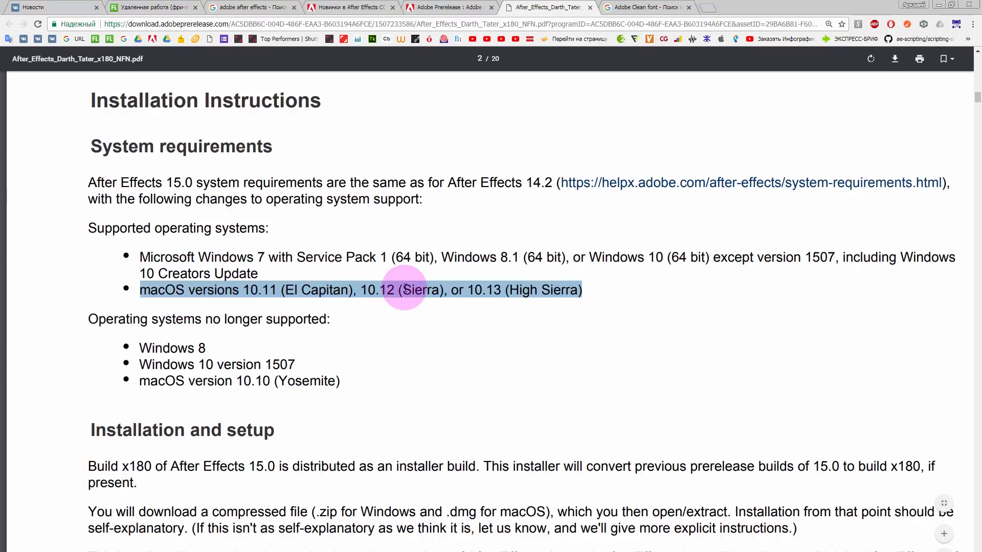
{"action": "left_click", "coordinate": [185, 348]}
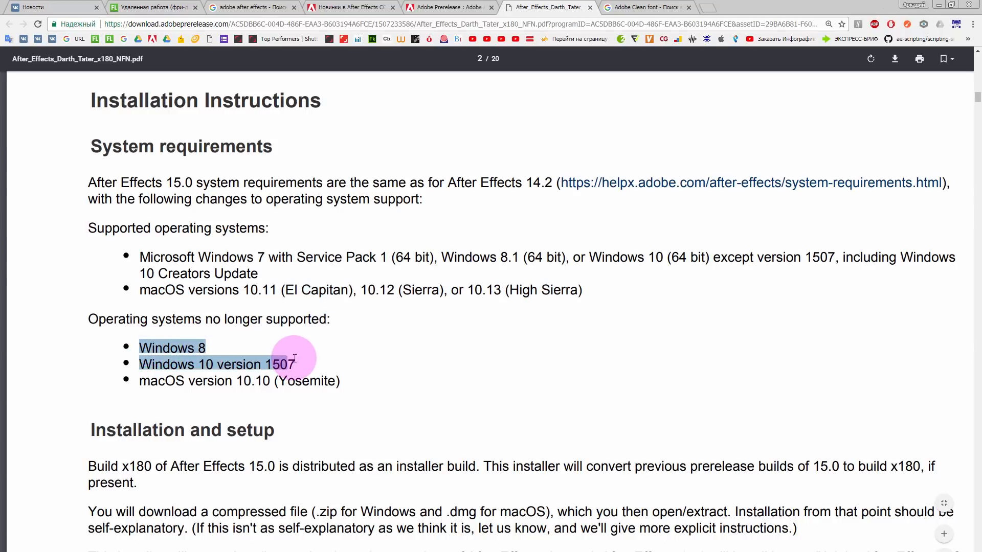
{"action": "mouse_move", "coordinate": [312, 370]}
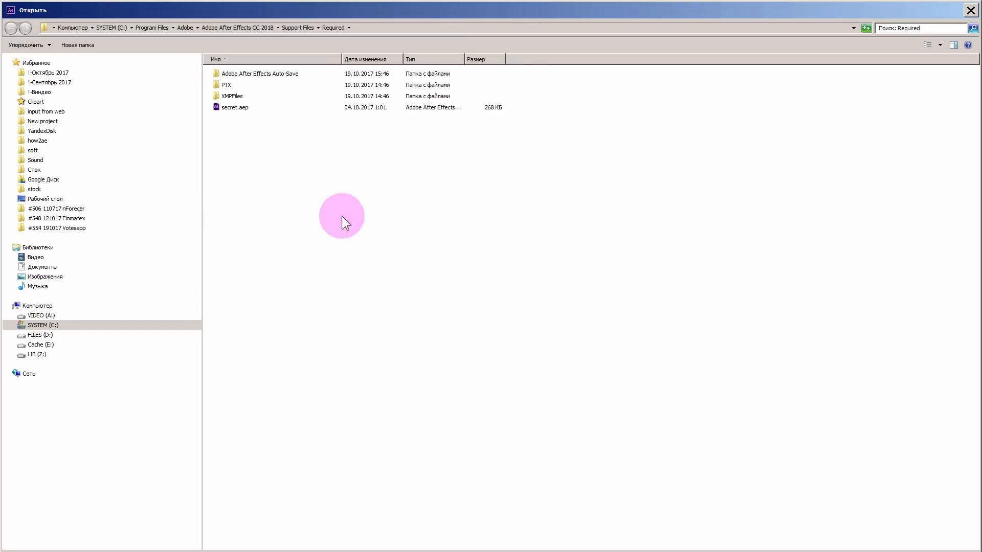
Open Data-Driven Animation Examples v4.aep from the Desktop folder and accept the font warning
{"action": "left_click", "coordinate": [40, 199]}
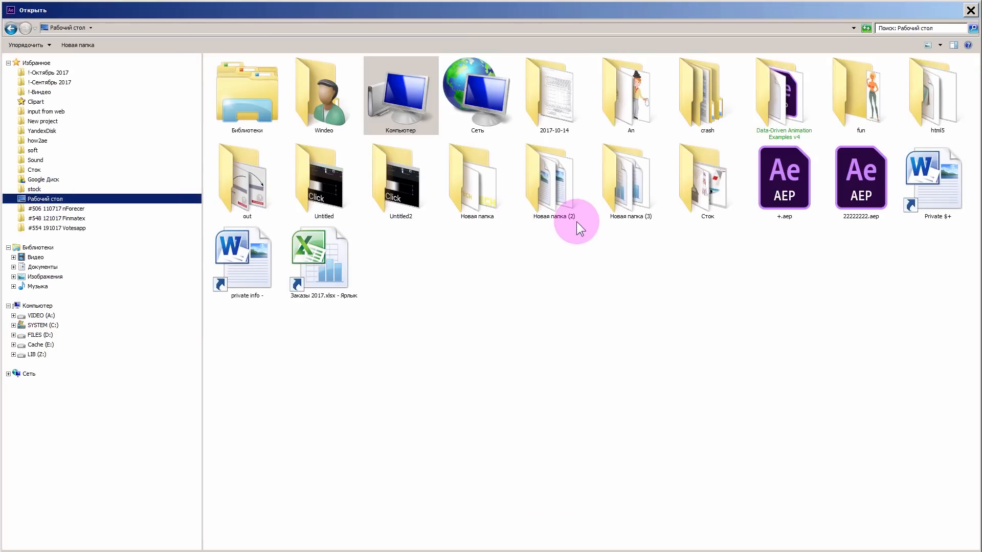
{"action": "double_click", "coordinate": [784, 92]}
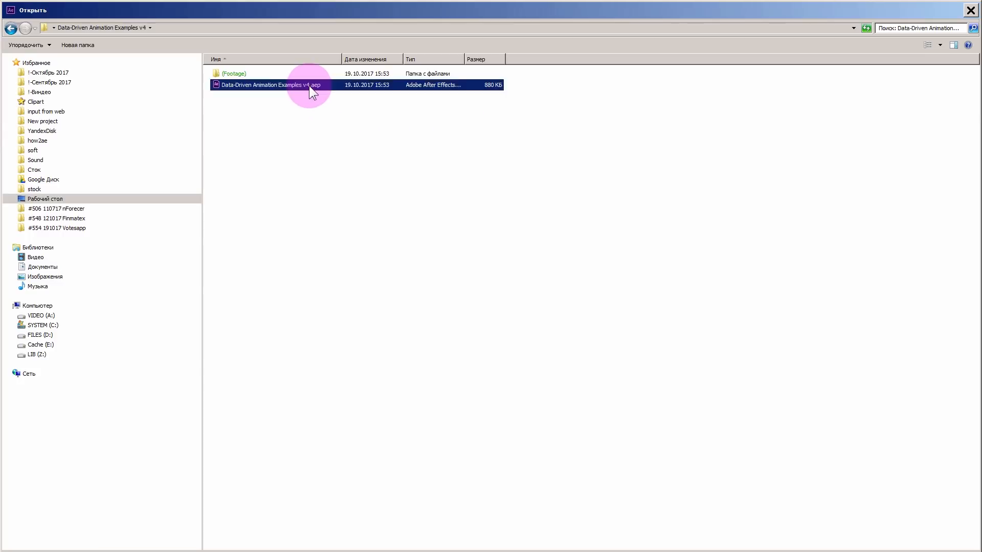
{"action": "double_click", "coordinate": [285, 84]}
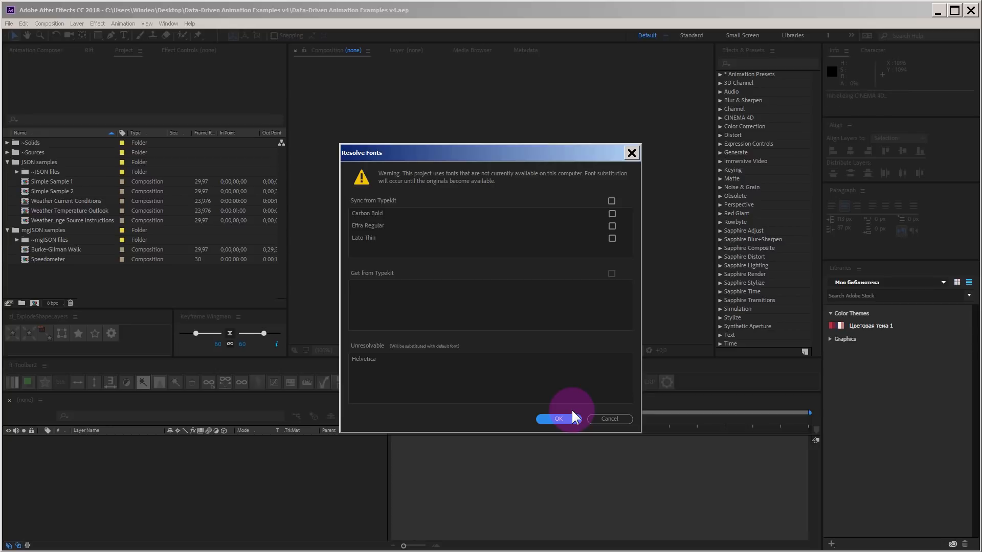
{"action": "left_click", "coordinate": [558, 419]}
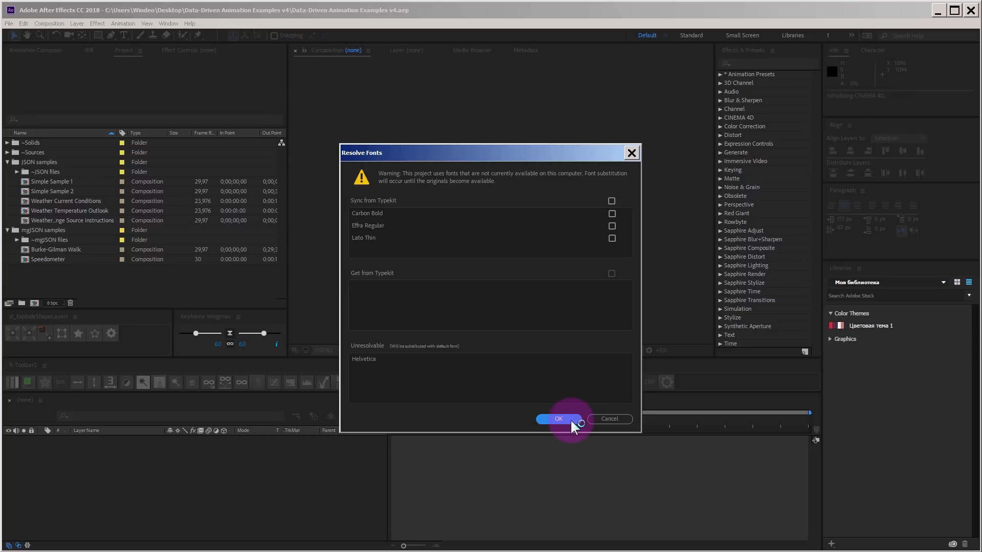
Show Weather Current Conditions at 3s and reveal Seattle Weather.json in Explorer
{"action": "left_click", "coordinate": [558, 419]}
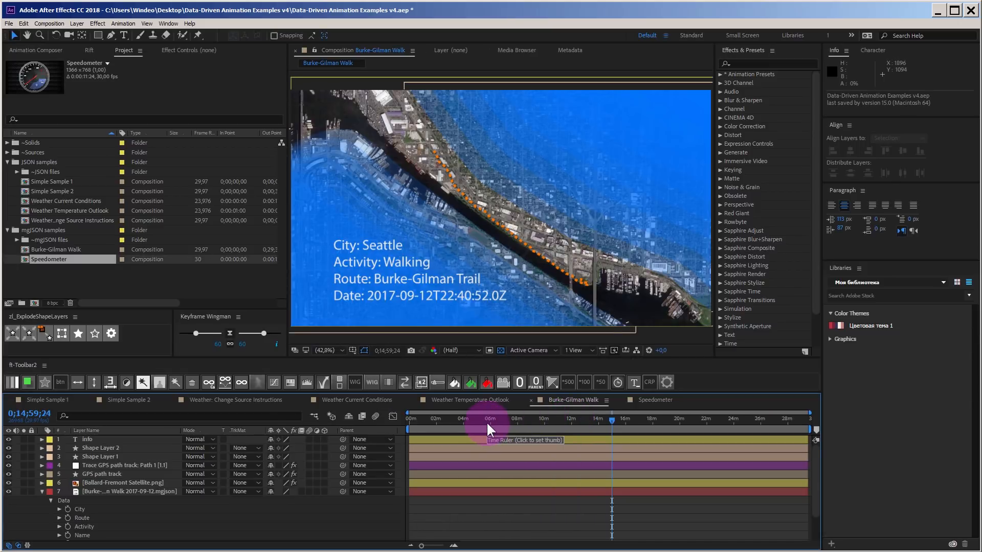
{"action": "left_click", "coordinate": [357, 400]}
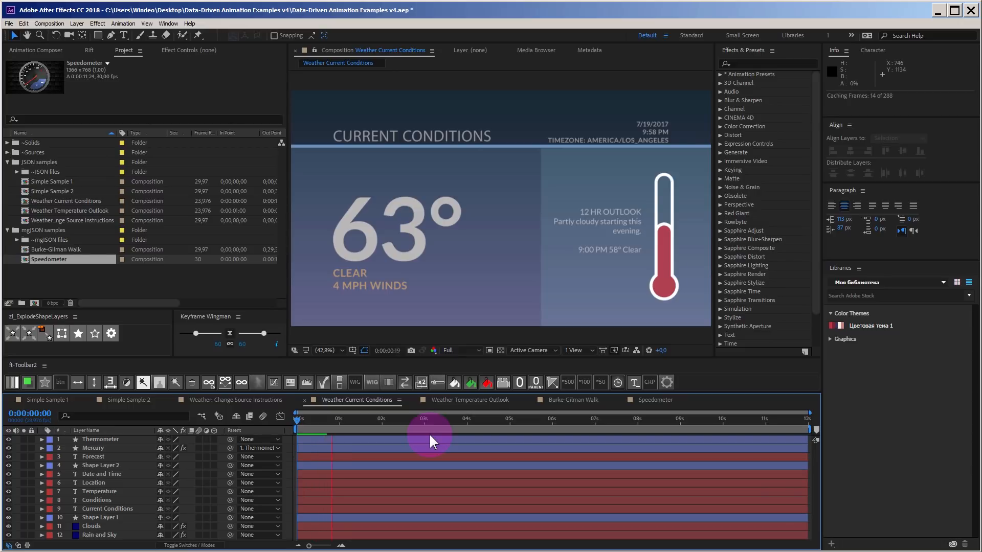
{"action": "left_click", "coordinate": [424, 419]}
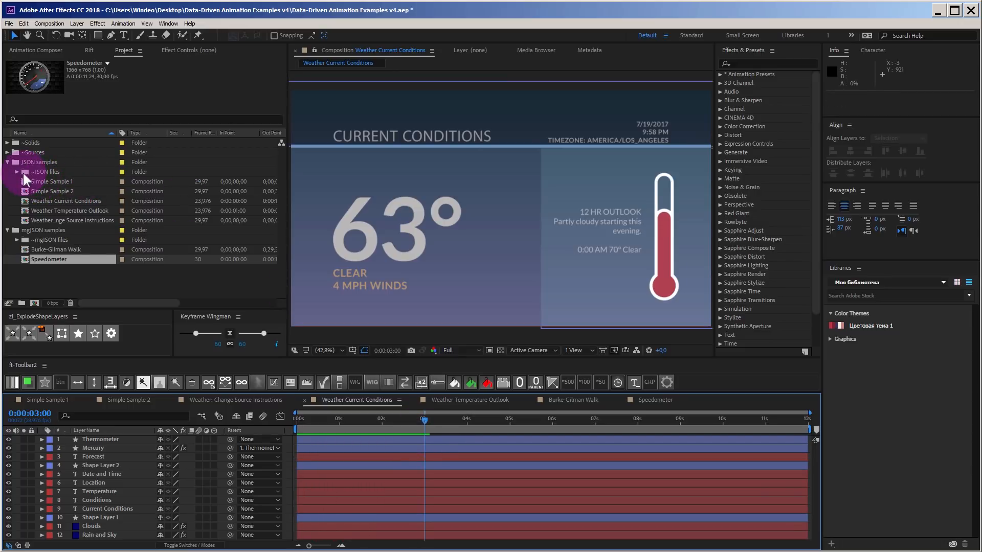
{"action": "left_click", "coordinate": [18, 171]}
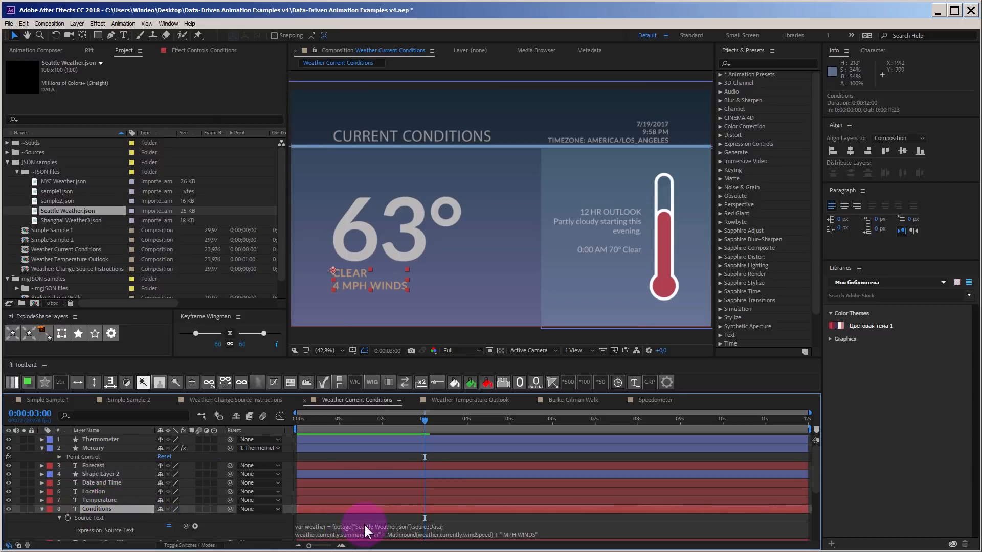
{"action": "mouse_move", "coordinate": [383, 539]}
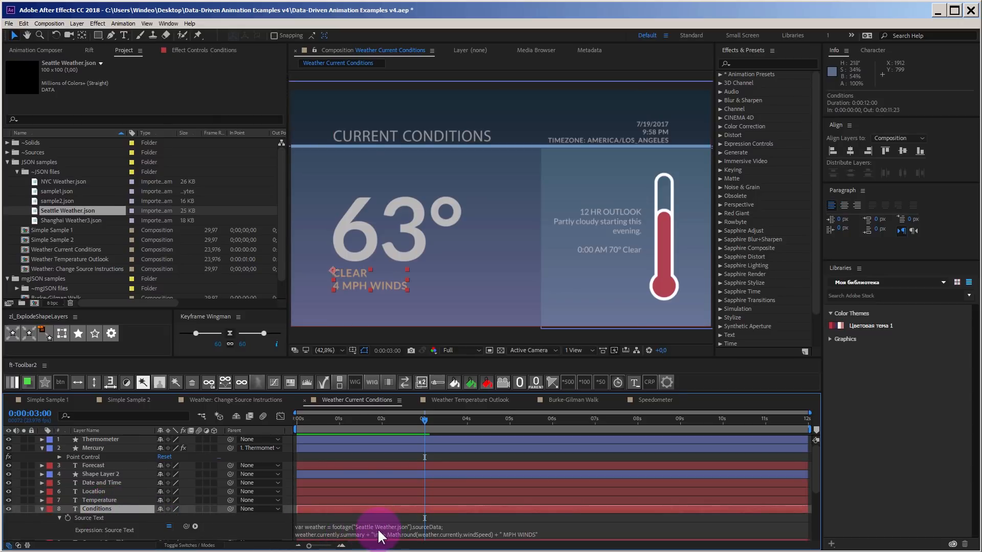
{"action": "double_click", "coordinate": [372, 534]}
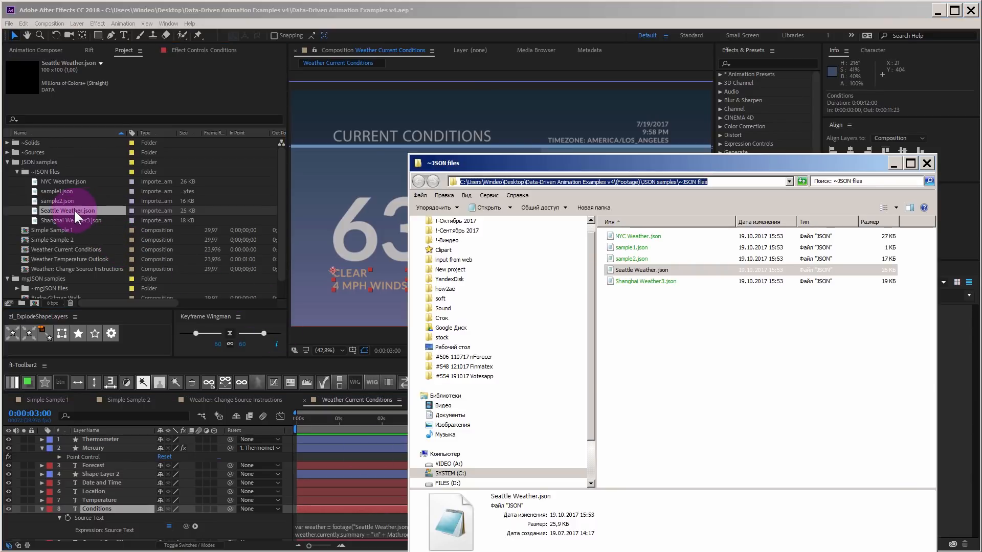
Scrub the weather composition showing Shanghai data, then switch to an empty untitled project
{"action": "left_click", "coordinate": [927, 163]}
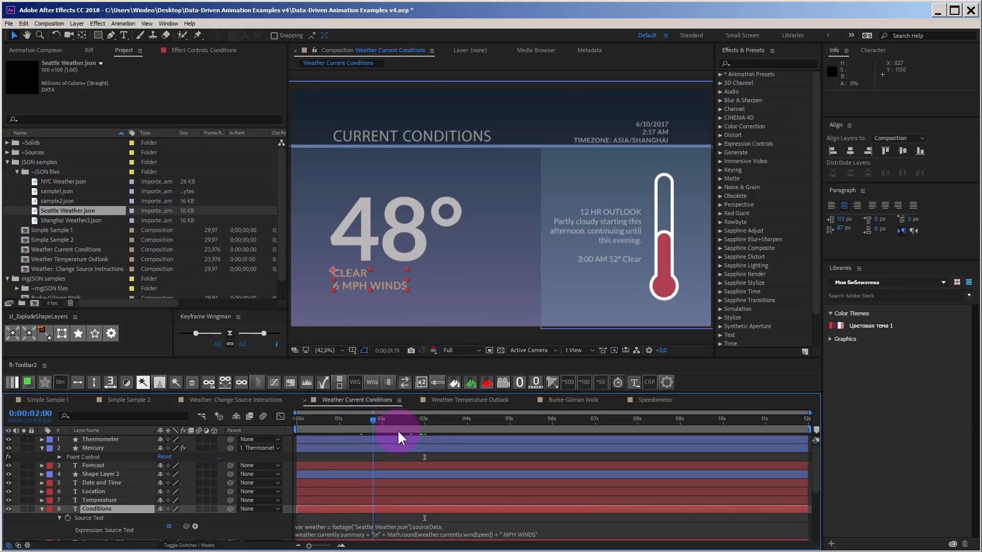
{"action": "left_click", "coordinate": [492, 419]}
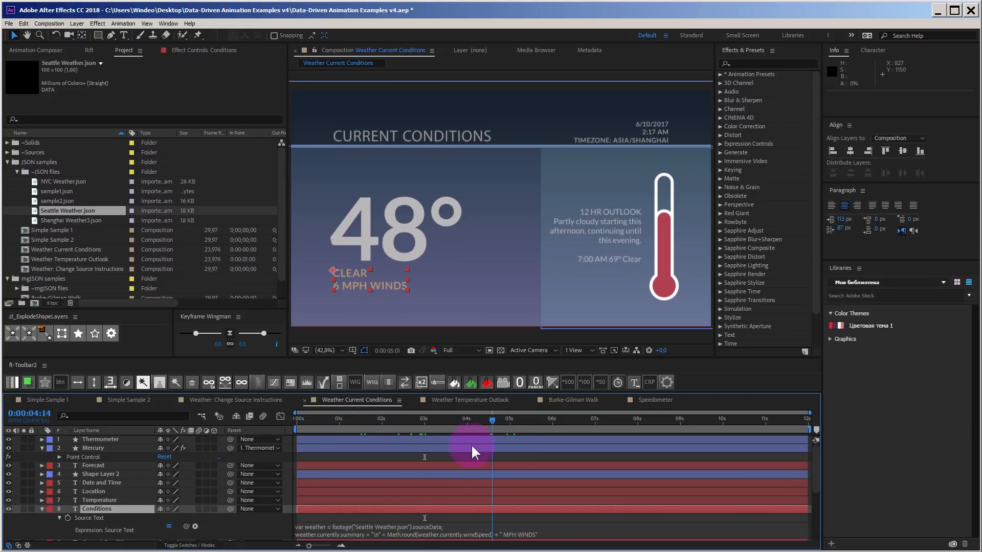
{"action": "left_click_drag", "start_coordinate": [471, 418], "coordinate": [467, 419]}
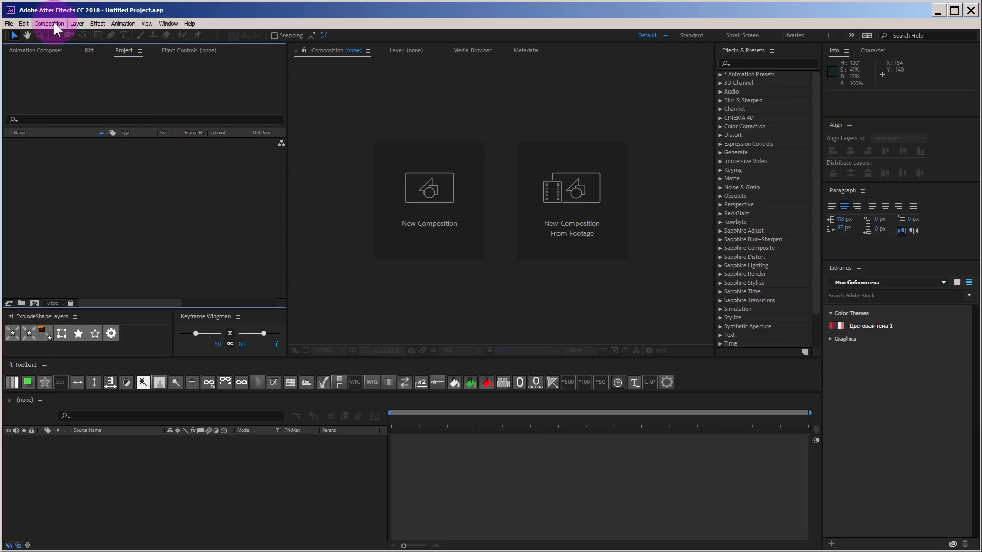
Create a composition from the park clip and generate VR output with Create VR Environment
{"action": "left_click", "coordinate": [49, 23]}
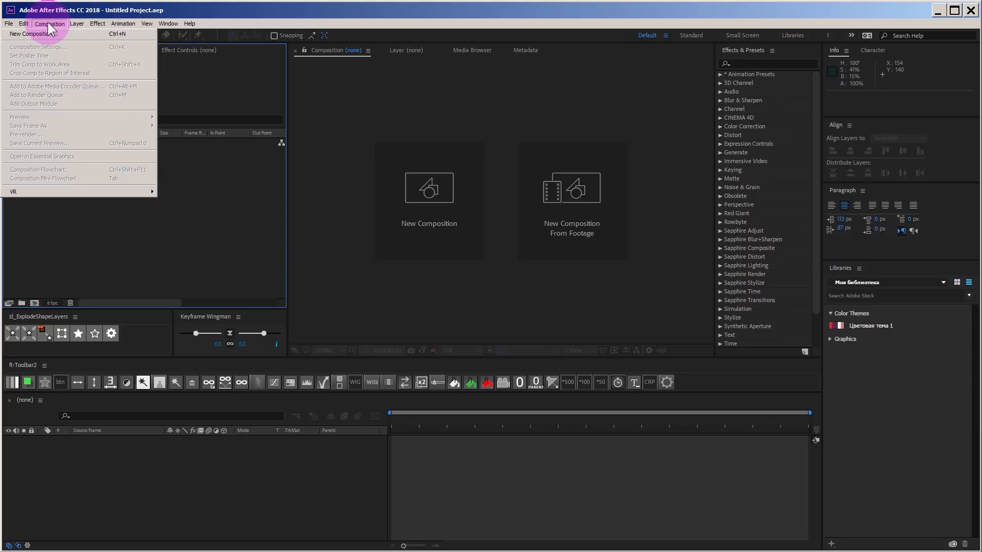
{"action": "mouse_move", "coordinate": [92, 196]}
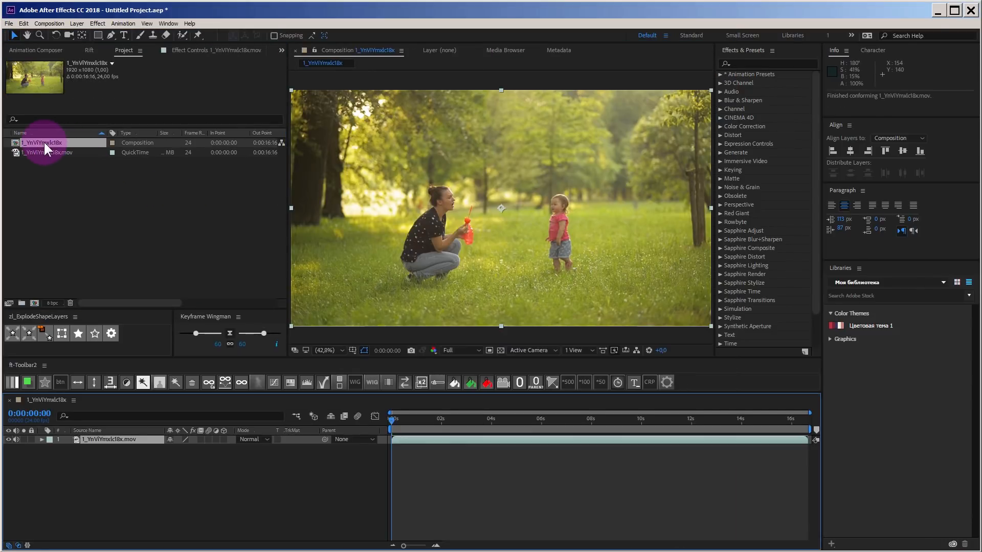
{"action": "left_click", "coordinate": [50, 23]}
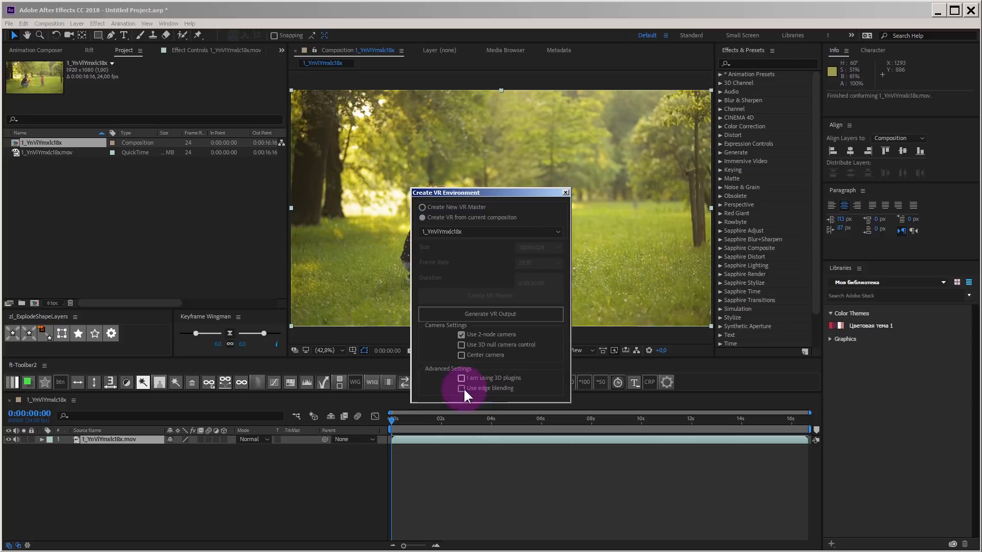
{"action": "left_click", "coordinate": [490, 314]}
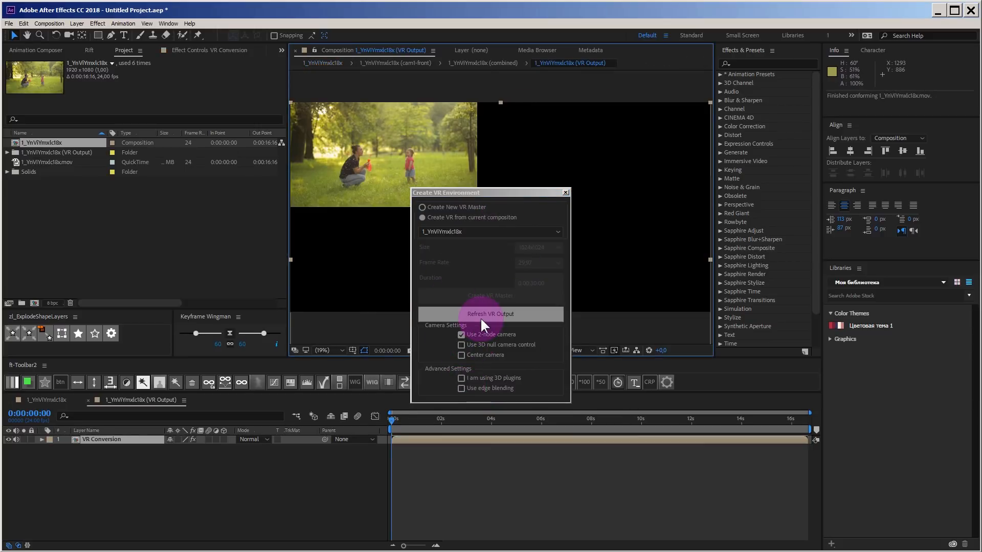
Close the VR dialog, view the combined cube-face comp, and return to VR Output
{"action": "left_click", "coordinate": [490, 314]}
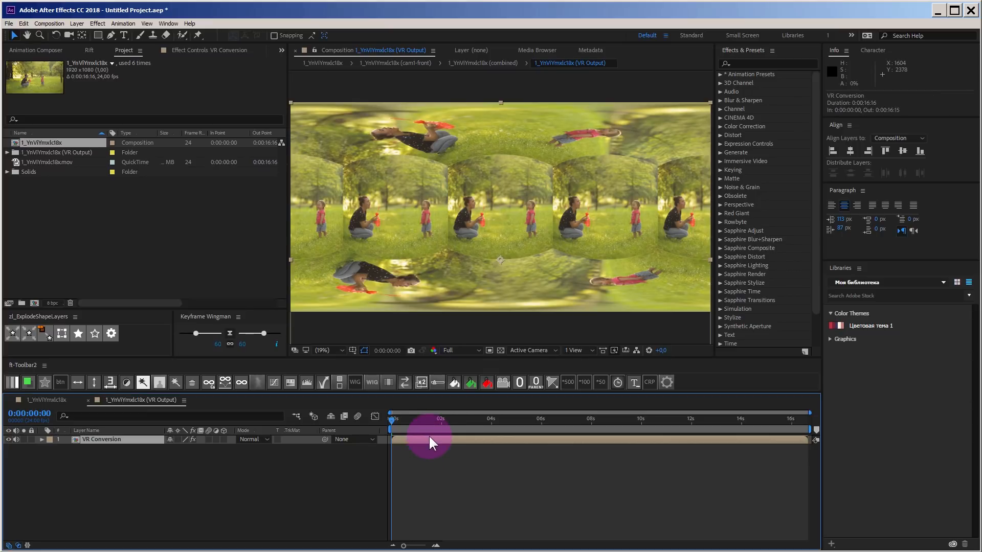
{"action": "left_click", "coordinate": [483, 63]}
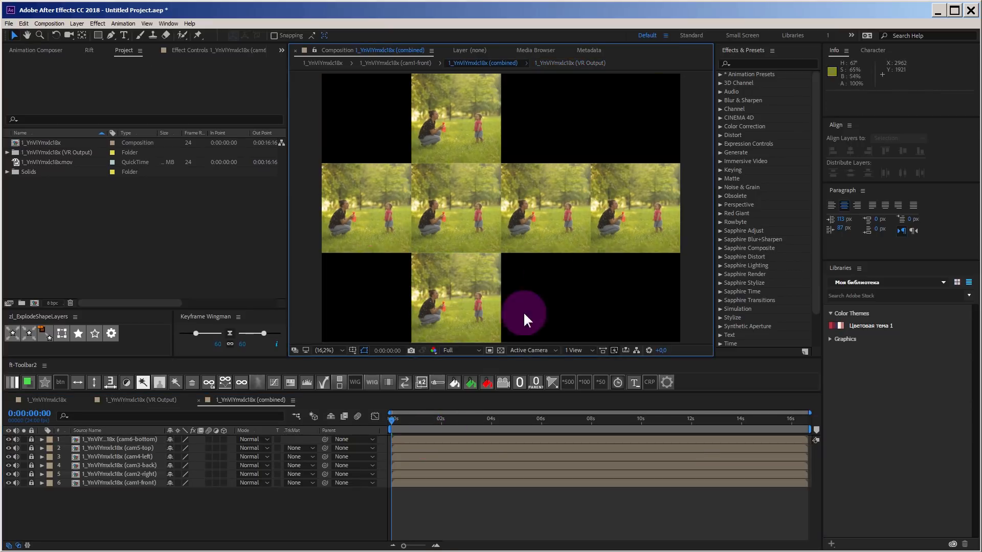
{"action": "left_click", "coordinate": [240, 382]}
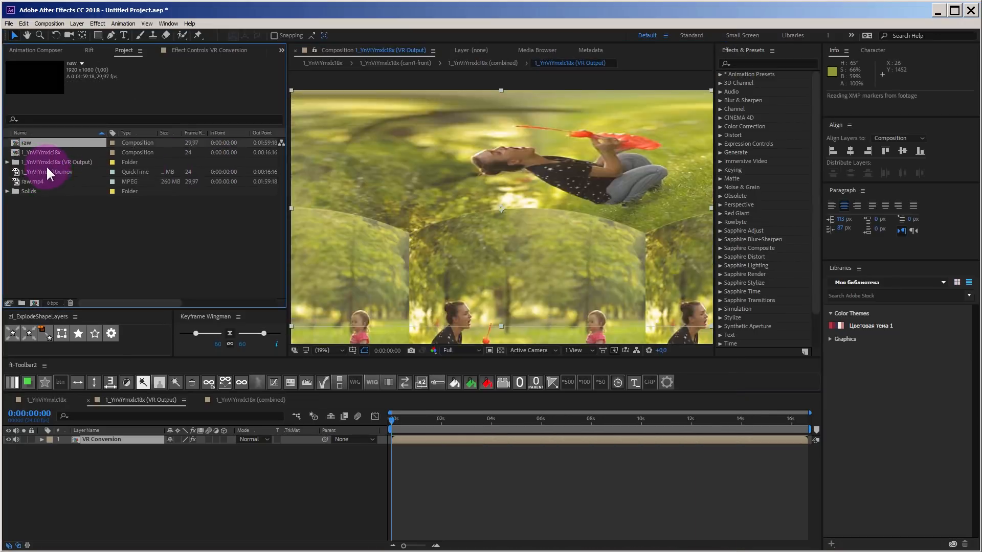
Extract a cubemap from the raw 360 warehouse composition via Composition > VR
{"action": "double_click", "coordinate": [25, 143]}
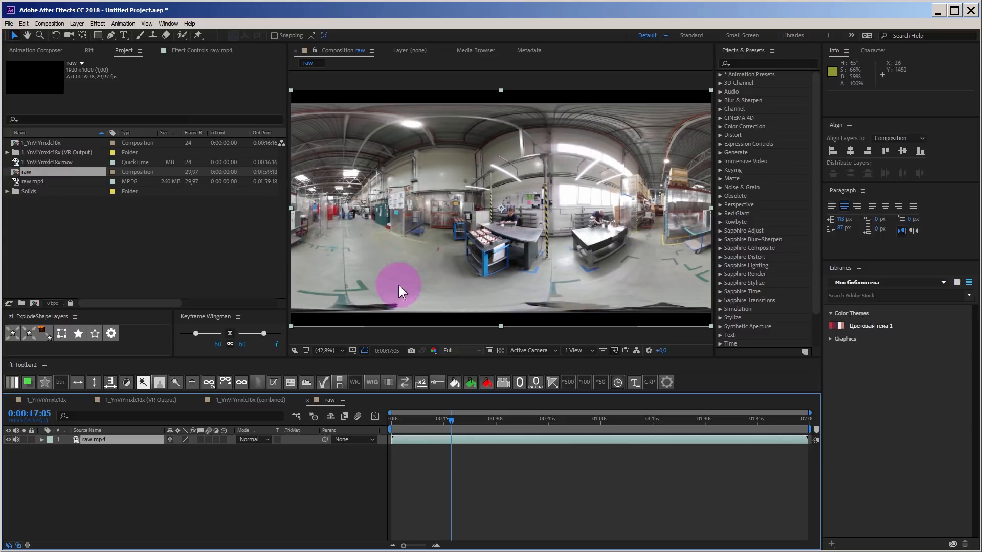
{"action": "left_click", "coordinate": [51, 24]}
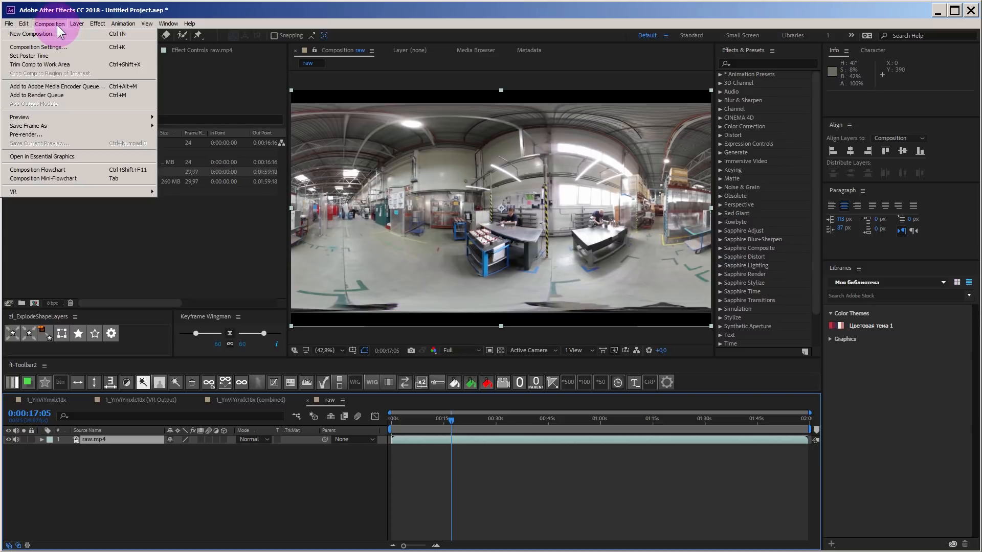
{"action": "left_click", "coordinate": [13, 192]}
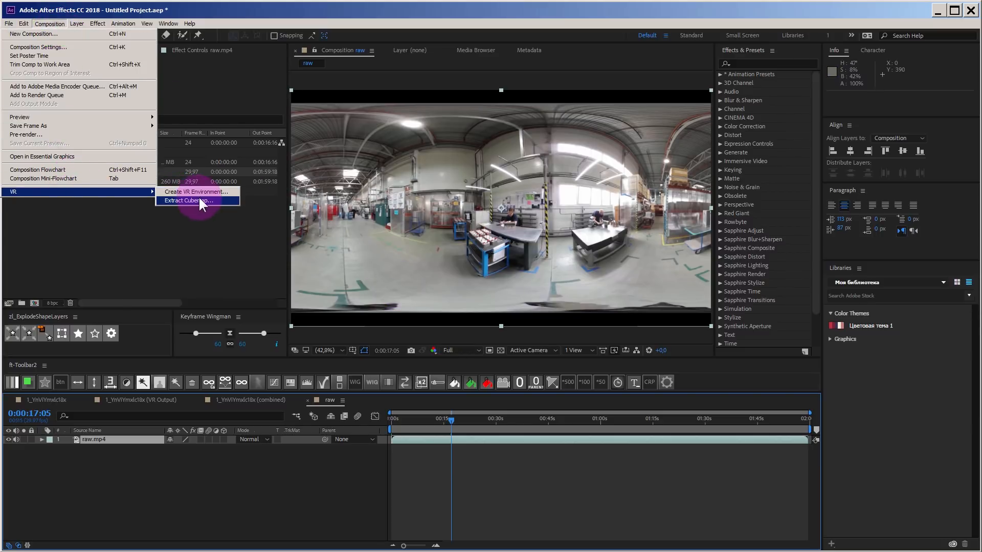
{"action": "left_click", "coordinate": [185, 201]}
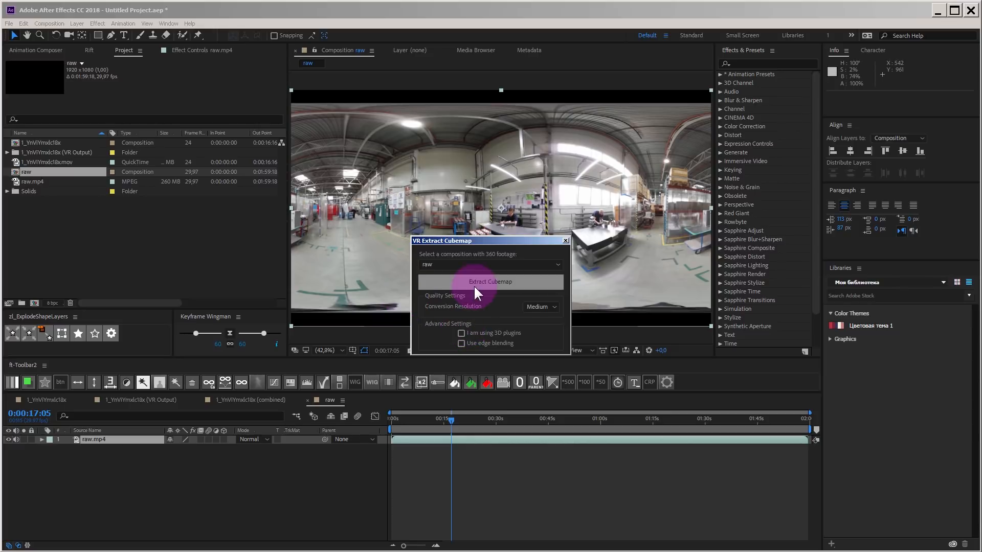
{"action": "left_click", "coordinate": [490, 282]}
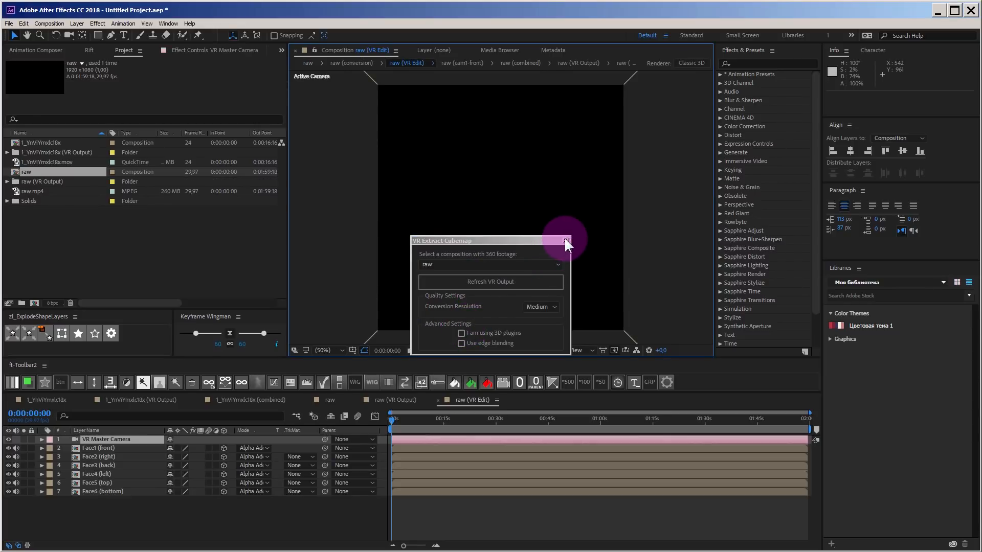
{"action": "left_click", "coordinate": [565, 240]}
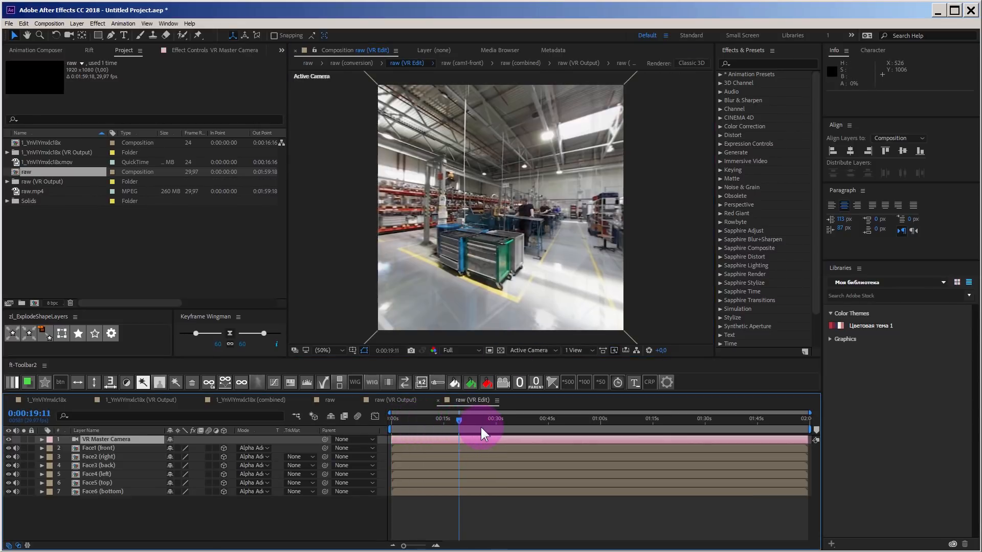
Scrub to around 19 seconds and orbit the VR camera toward the warehouse ceiling
{"action": "left_click_drag", "start_coordinate": [482, 419], "coordinate": [482, 418]}
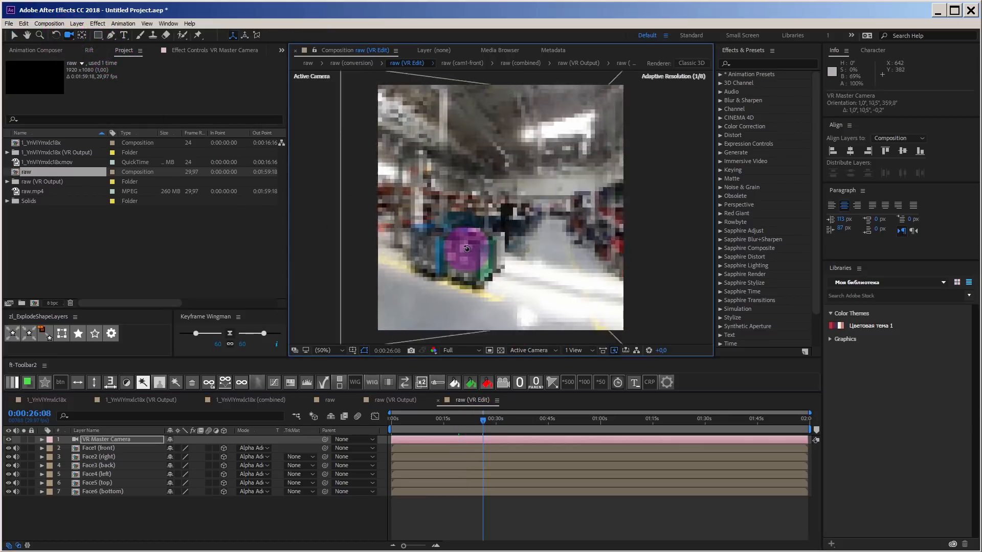
{"action": "left_click_drag", "start_coordinate": [466, 249], "coordinate": [543, 216]}
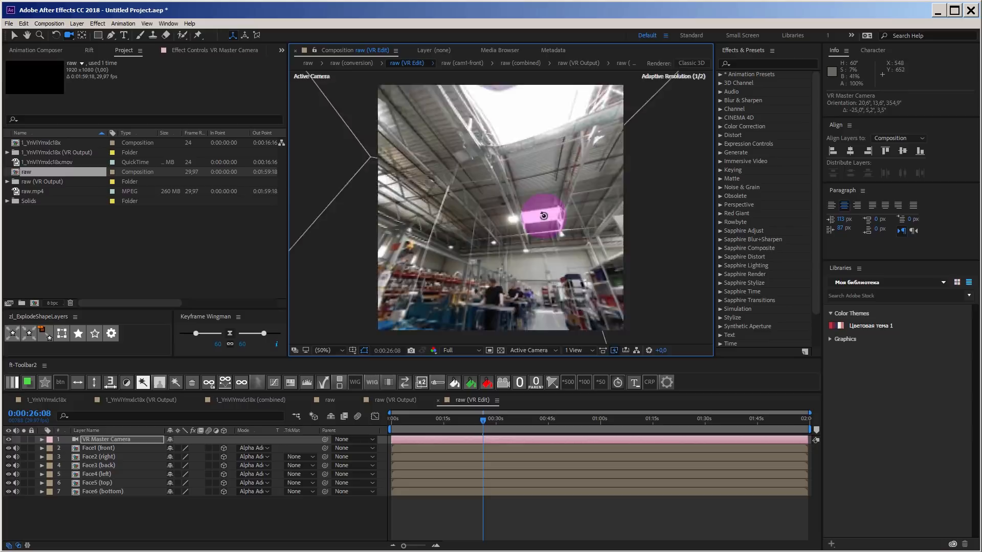
{"action": "left_click_drag", "start_coordinate": [543, 216], "coordinate": [509, 220]}
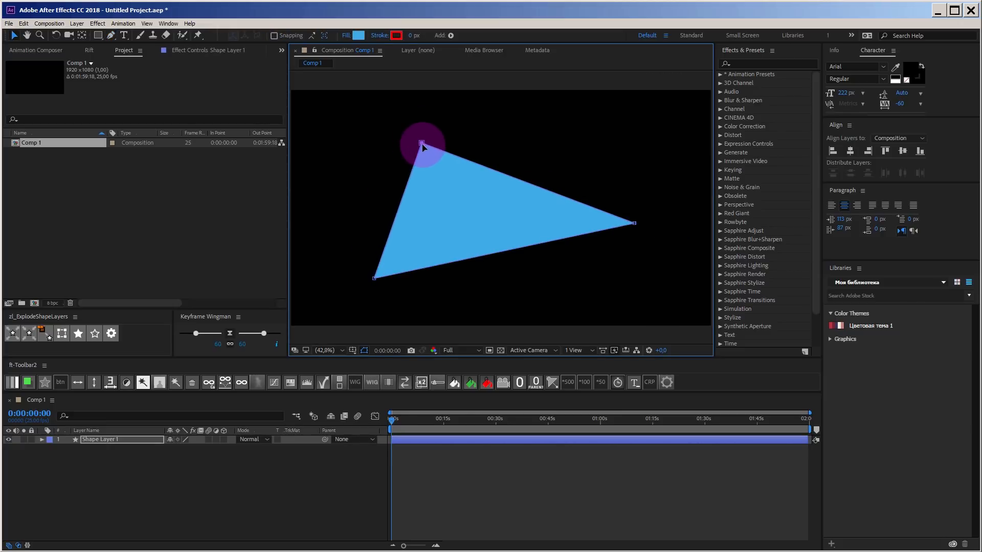
Nudge the triangle's top vertex left and search 'path' to reveal its Path property
{"action": "left_click_drag", "start_coordinate": [422, 144], "coordinate": [401, 154]}
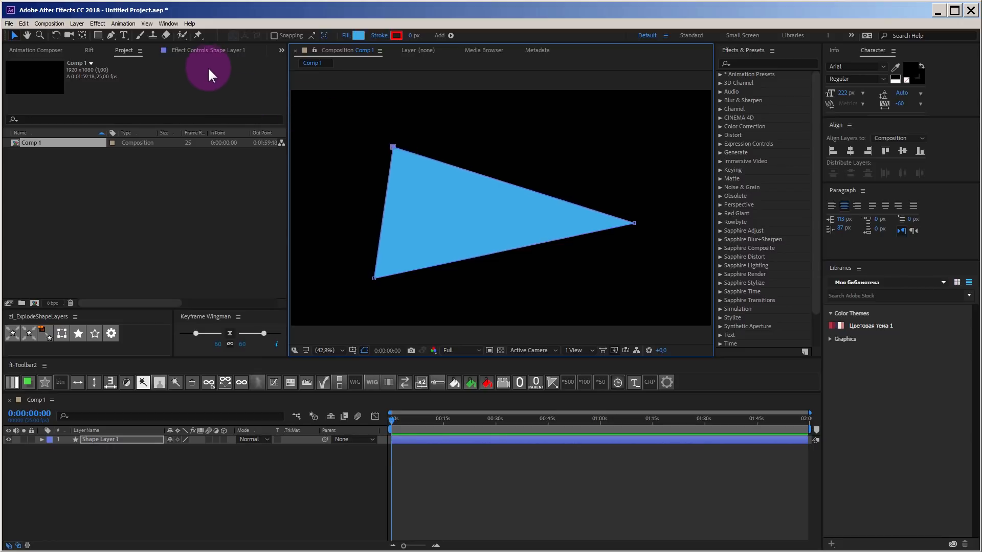
{"action": "mouse_move", "coordinate": [93, 405]}
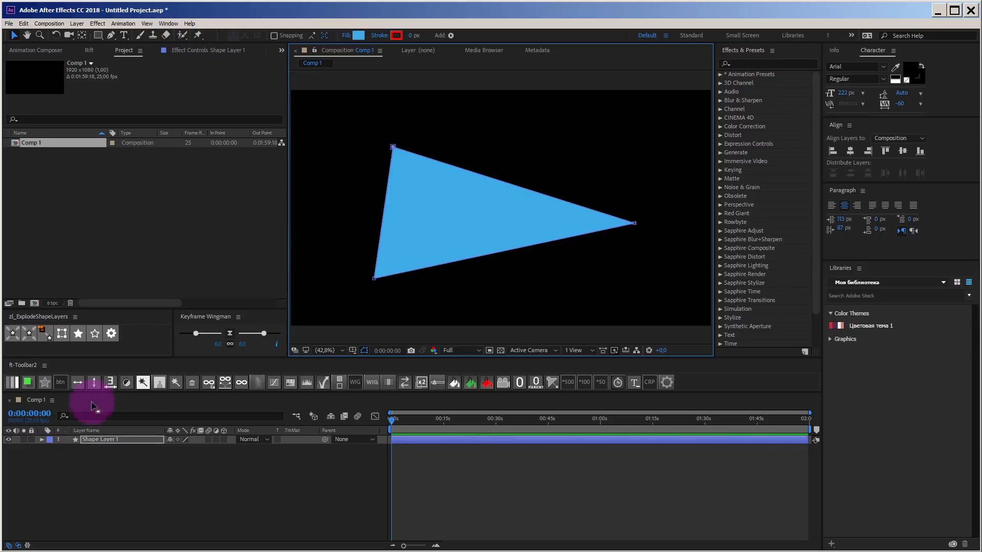
{"action": "type", "text": "path"}
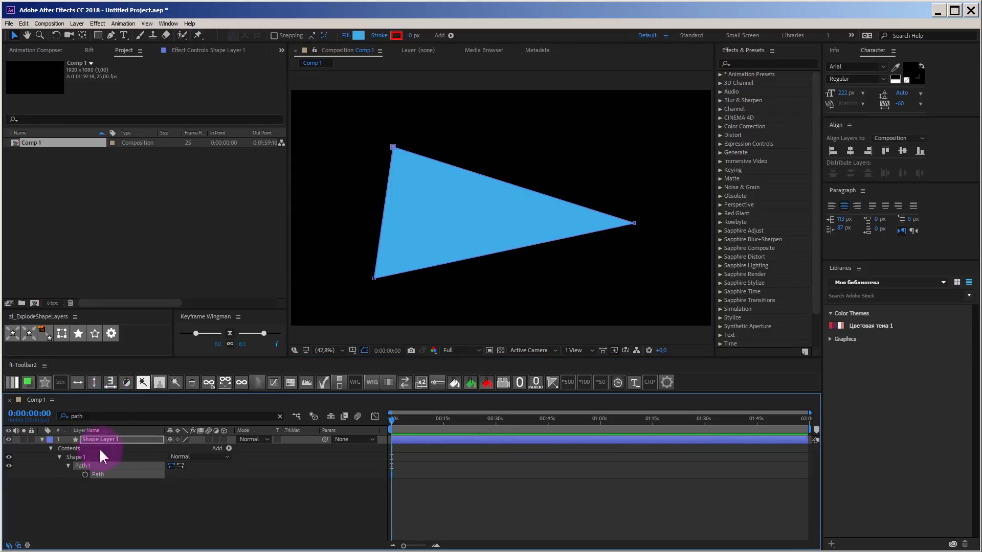
{"action": "left_click", "coordinate": [168, 23]}
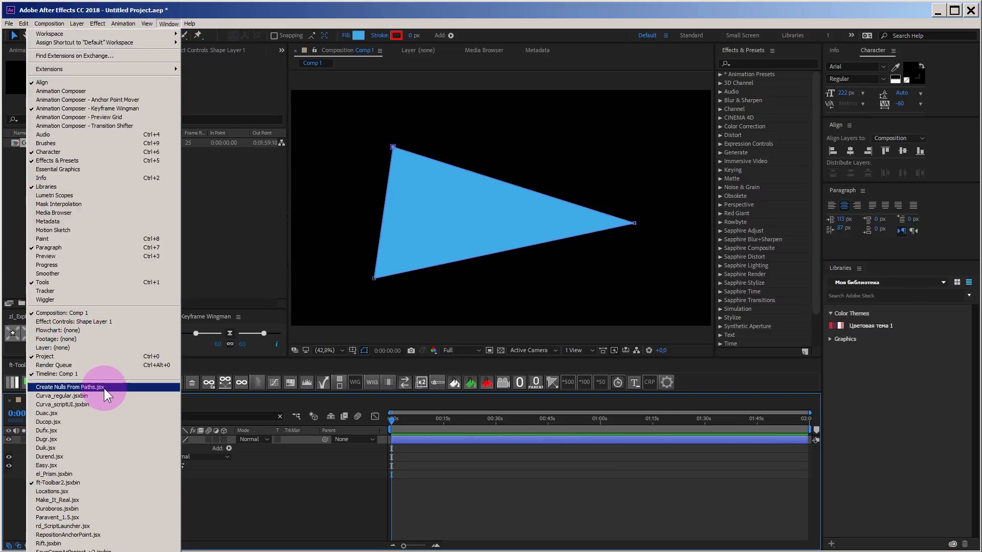
Run Create Nulls From Paths.jsx with Points Follow Nulls on the triangle's path
{"action": "left_click", "coordinate": [69, 386]}
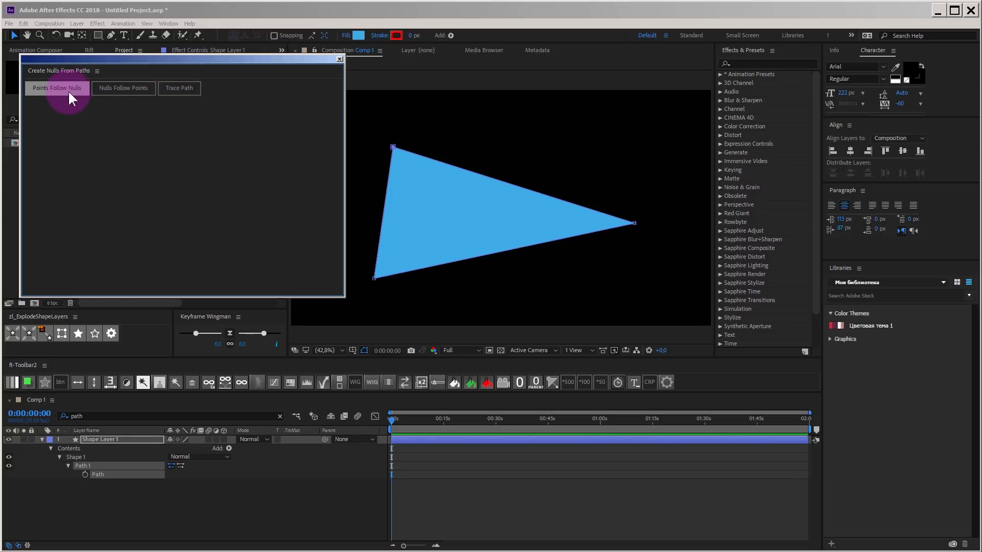
{"action": "left_click", "coordinate": [58, 88]}
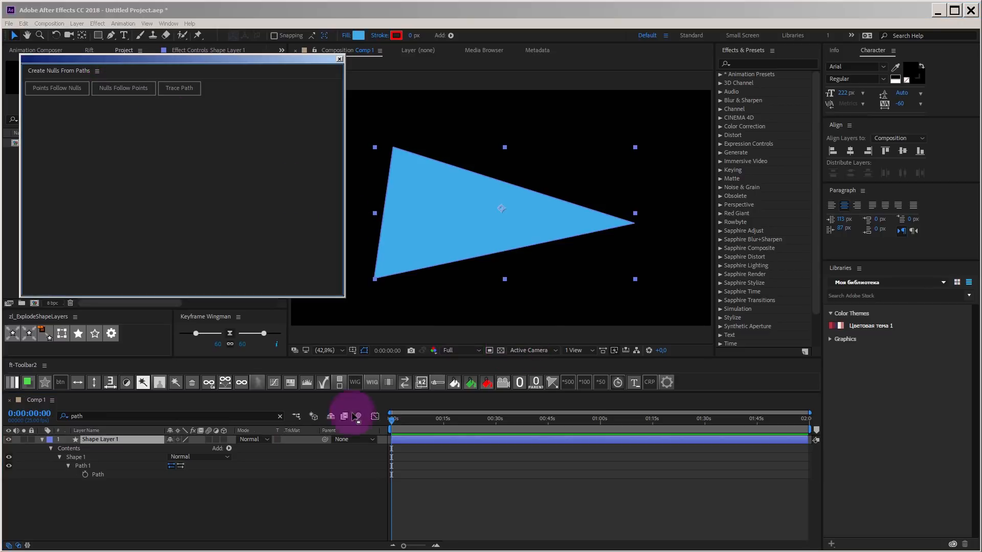
{"action": "left_click", "coordinate": [123, 88]}
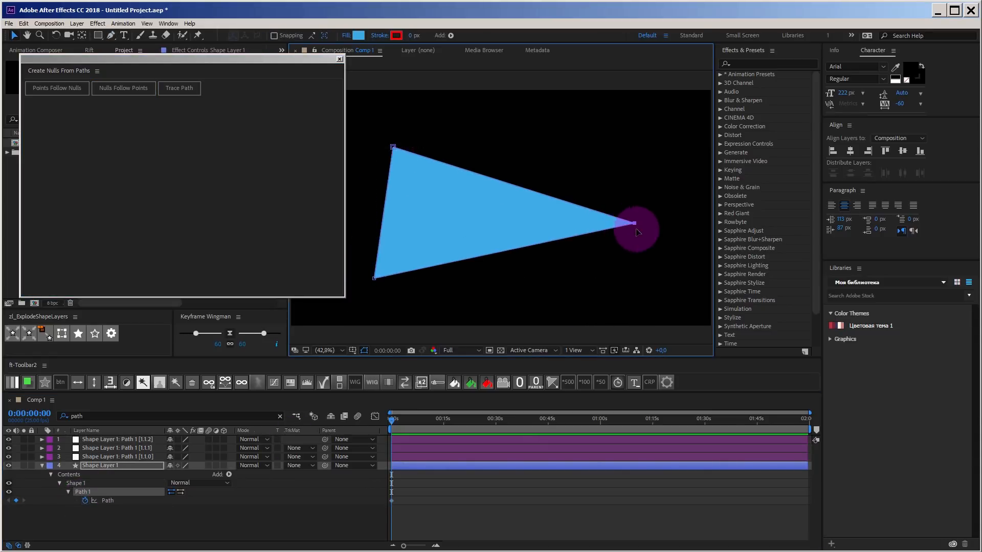
{"action": "left_click", "coordinate": [478, 419]}
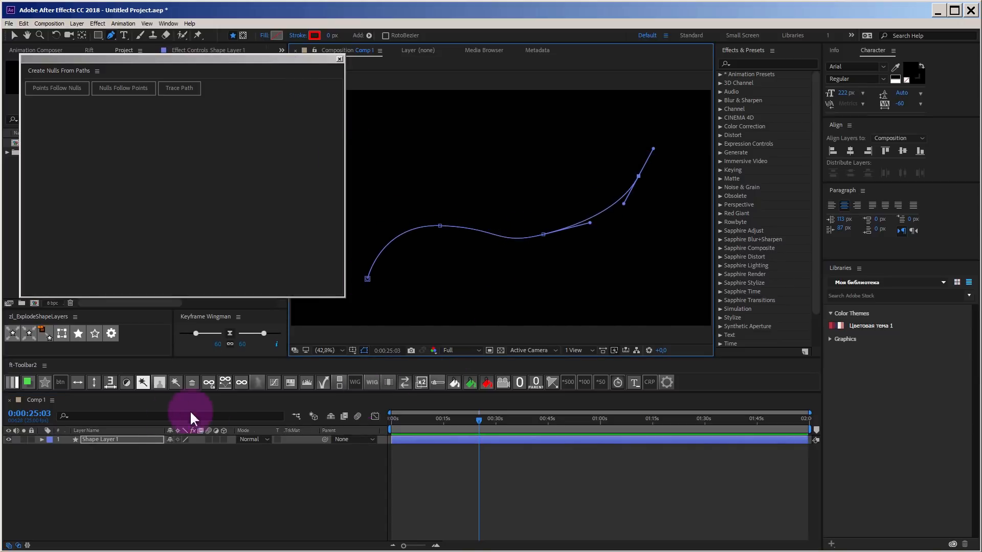
Filter the timeline for 'path' and create a Trace Path null from the curve's Path
{"action": "type", "text": "pa"}
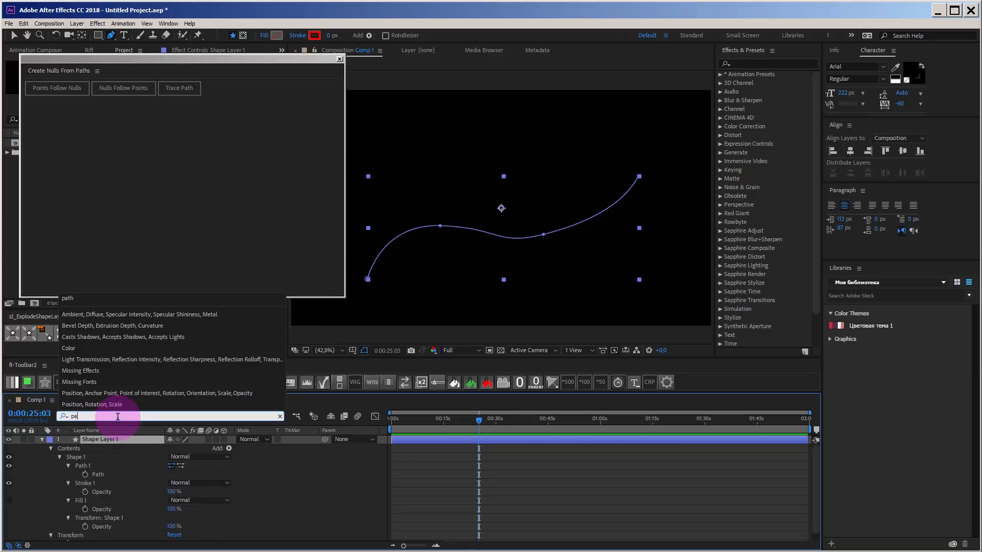
{"action": "left_click", "coordinate": [179, 88]}
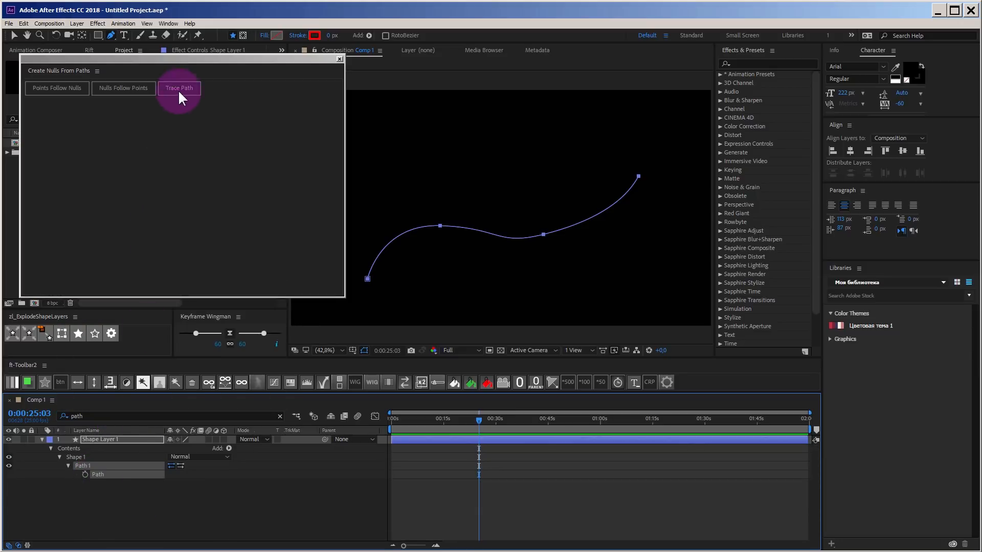
{"action": "left_click", "coordinate": [179, 88]}
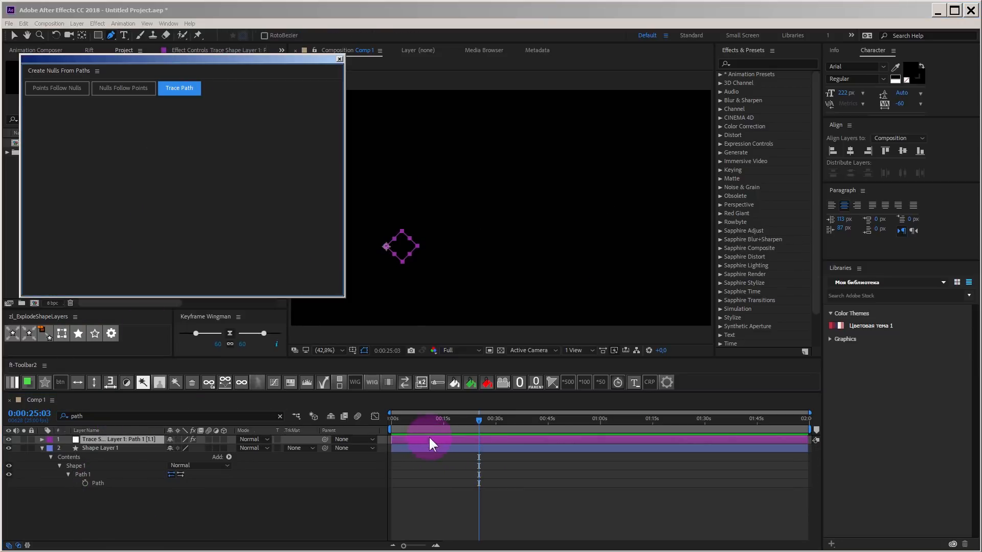
Retime the trace null's Progress keyframe and scrub to watch it travel the curve
{"action": "left_click", "coordinate": [179, 88]}
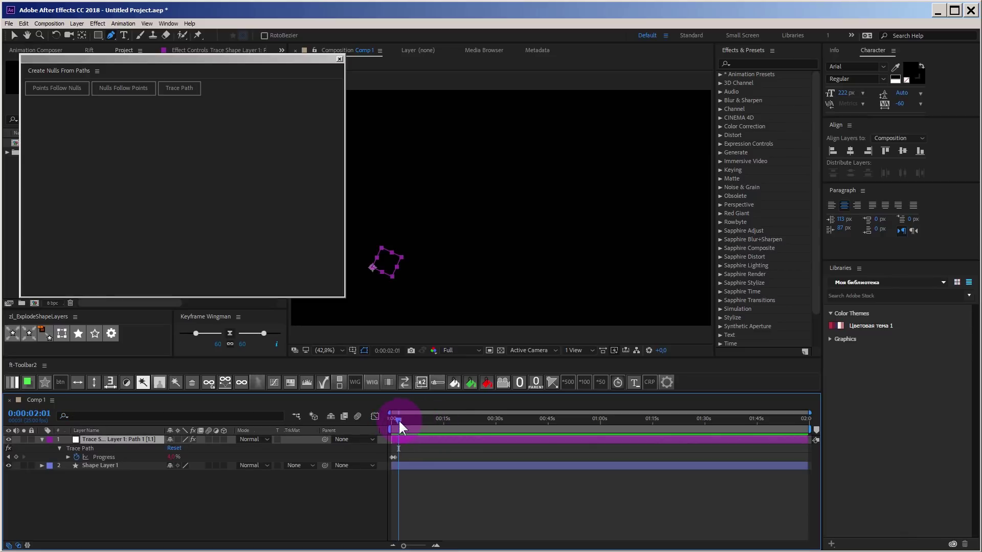
{"action": "left_click_drag", "start_coordinate": [401, 429], "coordinate": [398, 451]}
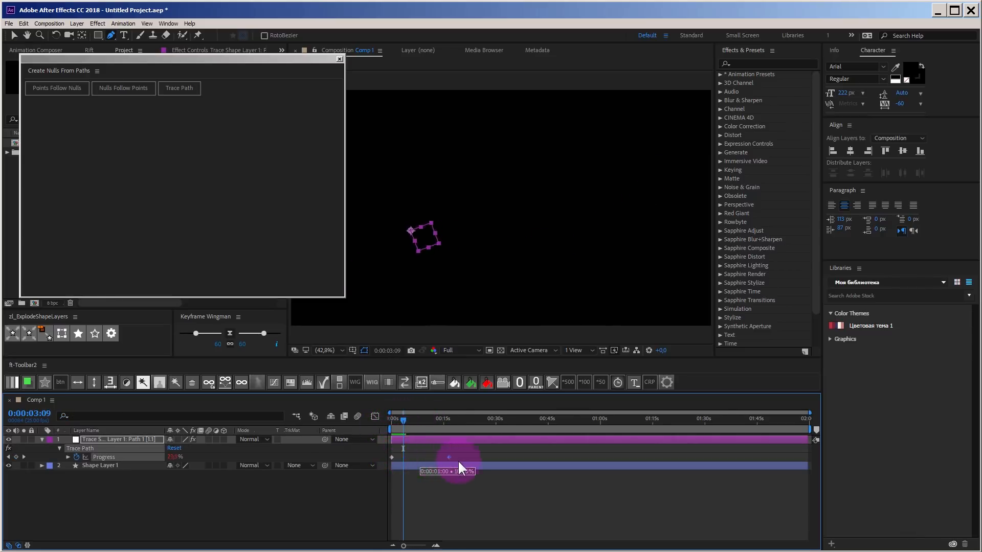
{"action": "left_click_drag", "start_coordinate": [461, 457], "coordinate": [401, 432]}
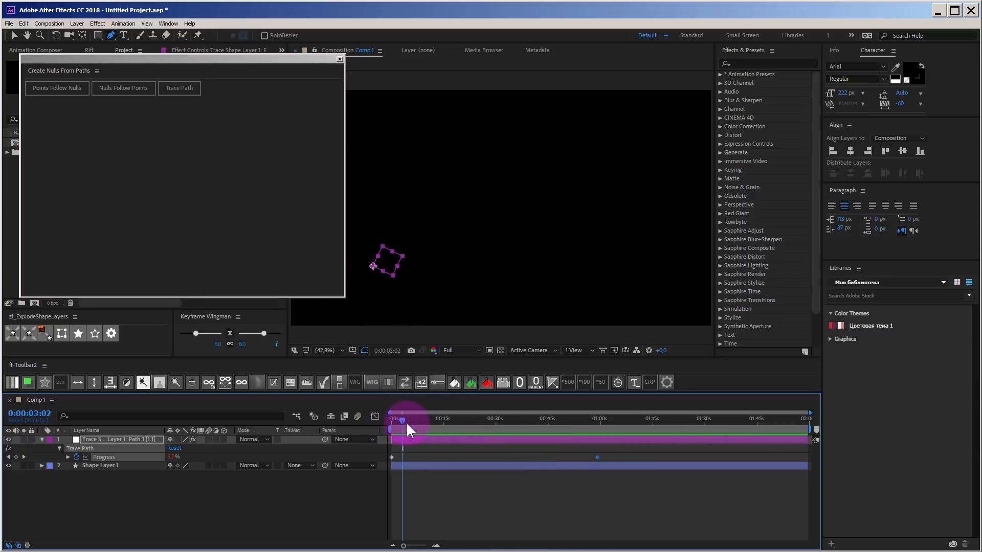
{"action": "left_click", "coordinate": [546, 418]}
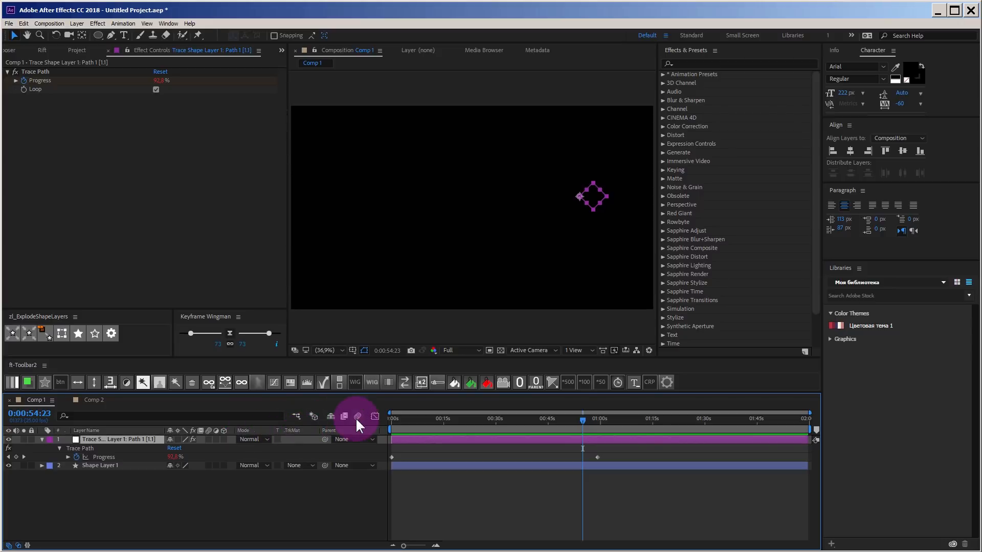
{"action": "mouse_move", "coordinate": [357, 416]}
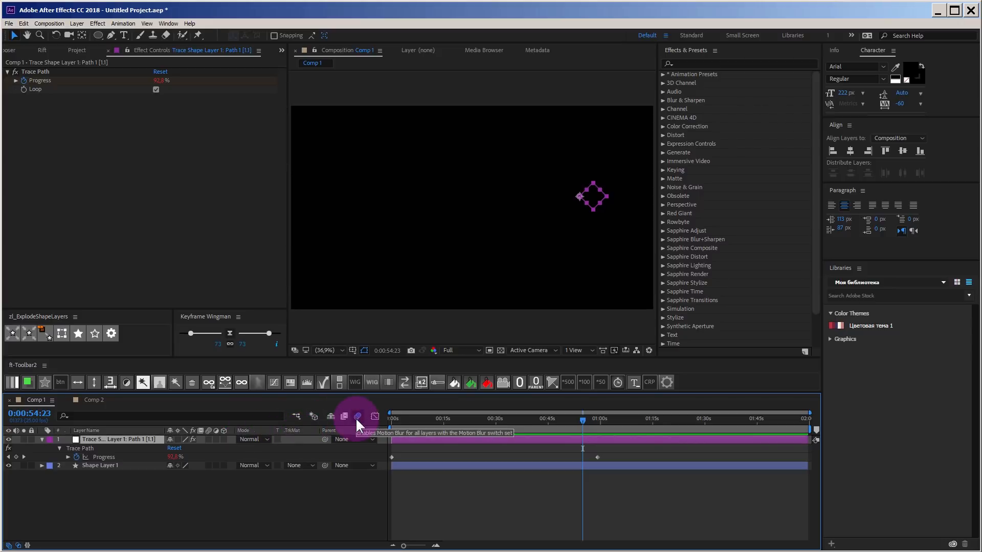
Switch on the Enable Motion Blur toggle in the Timeline panel
{"action": "left_click", "coordinate": [93, 399]}
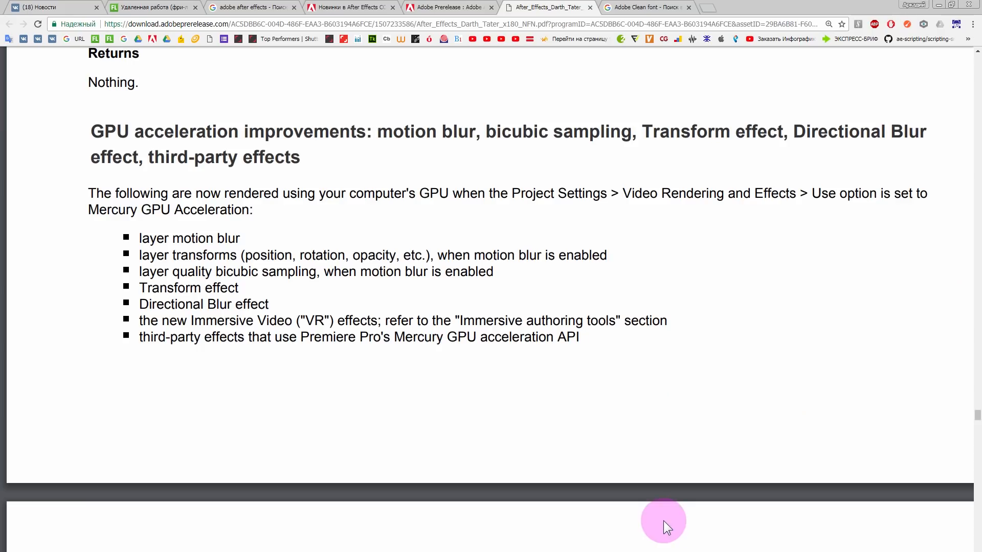
{"action": "mouse_move", "coordinate": [649, 436]}
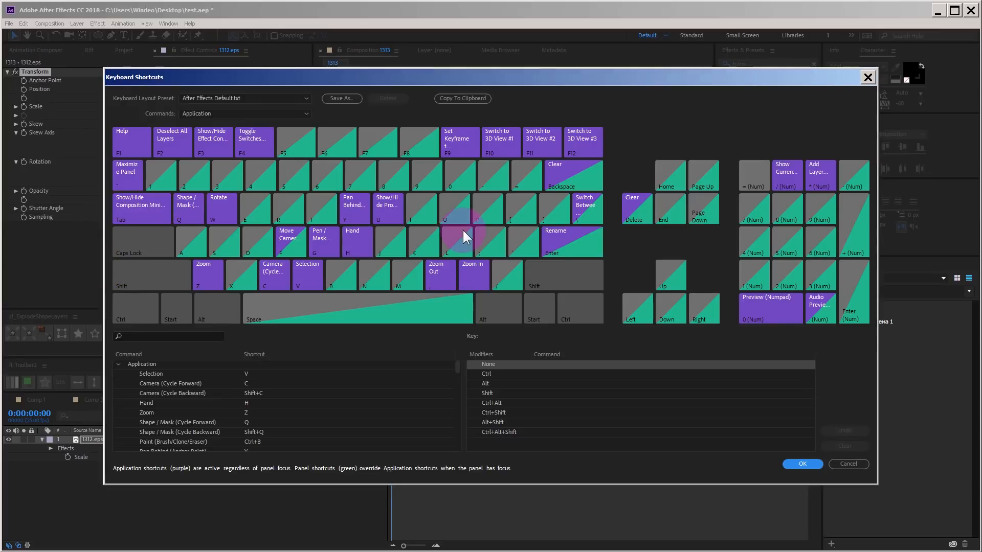
{"action": "mouse_move", "coordinate": [463, 236]}
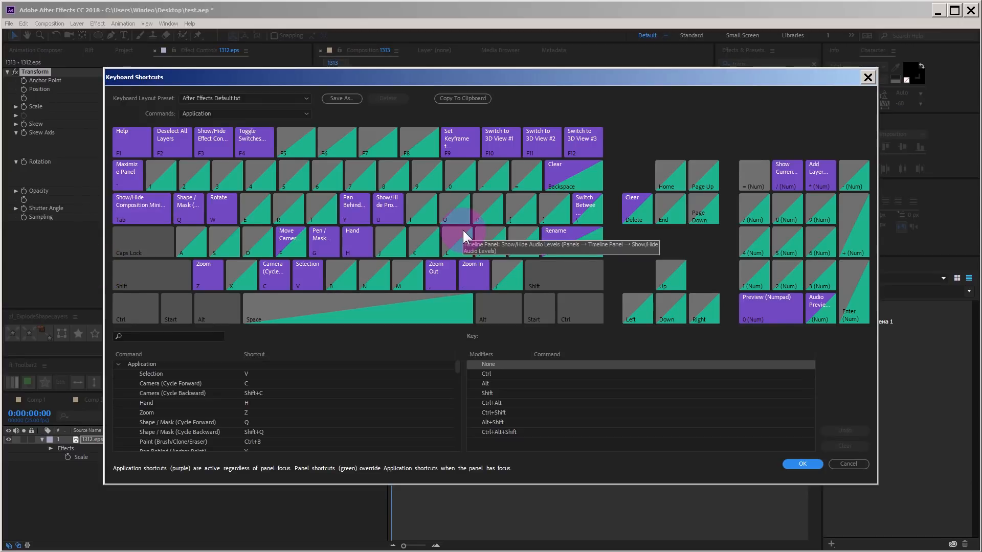
{"action": "mouse_move", "coordinate": [553, 290]}
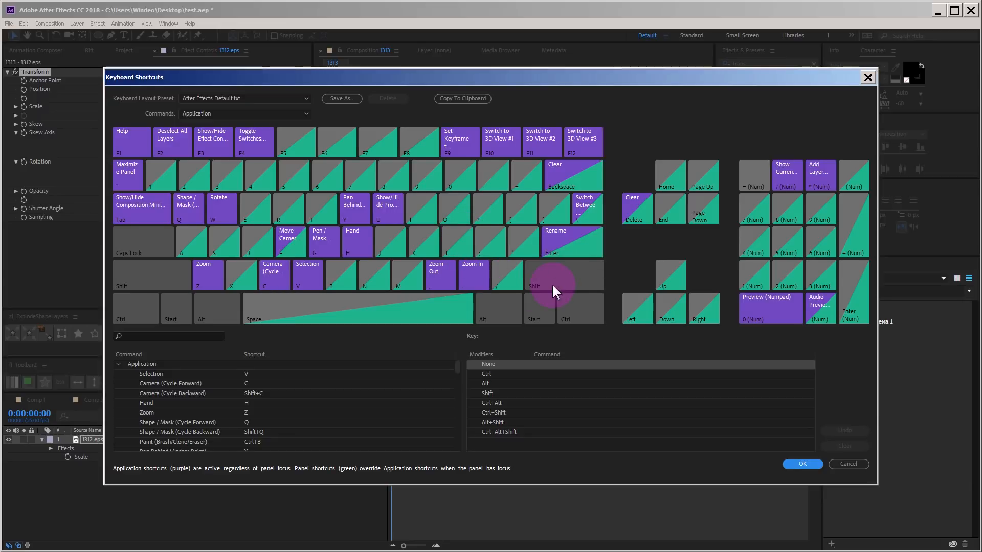
{"action": "mouse_move", "coordinate": [288, 402]}
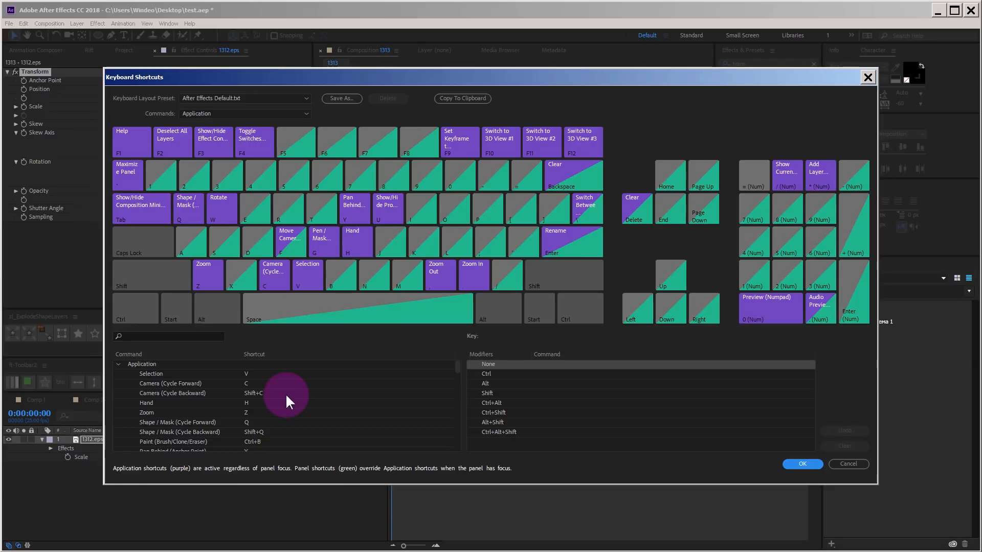
{"action": "mouse_move", "coordinate": [319, 416]}
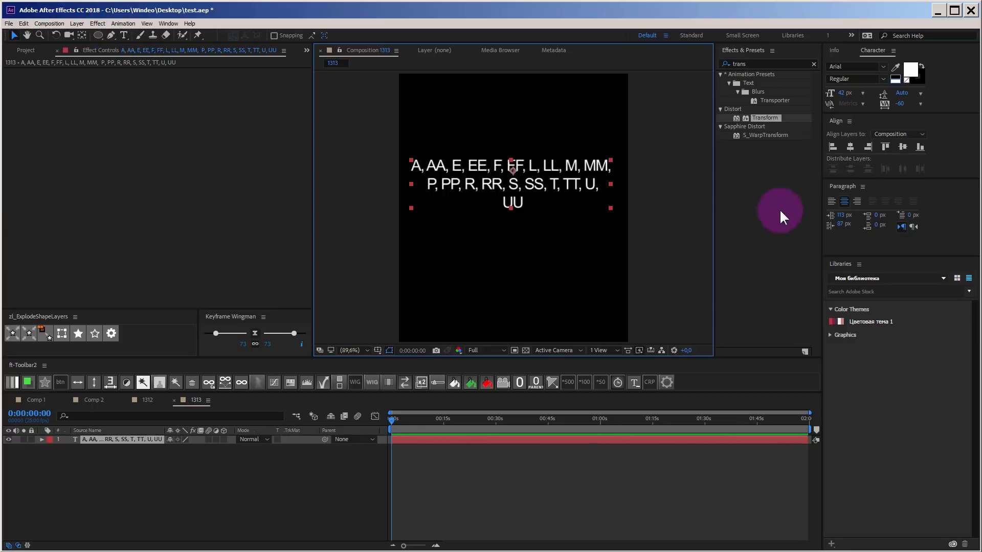
Apply the Open Sans Regular font to the letters text layer
{"action": "left_click", "coordinate": [881, 67]}
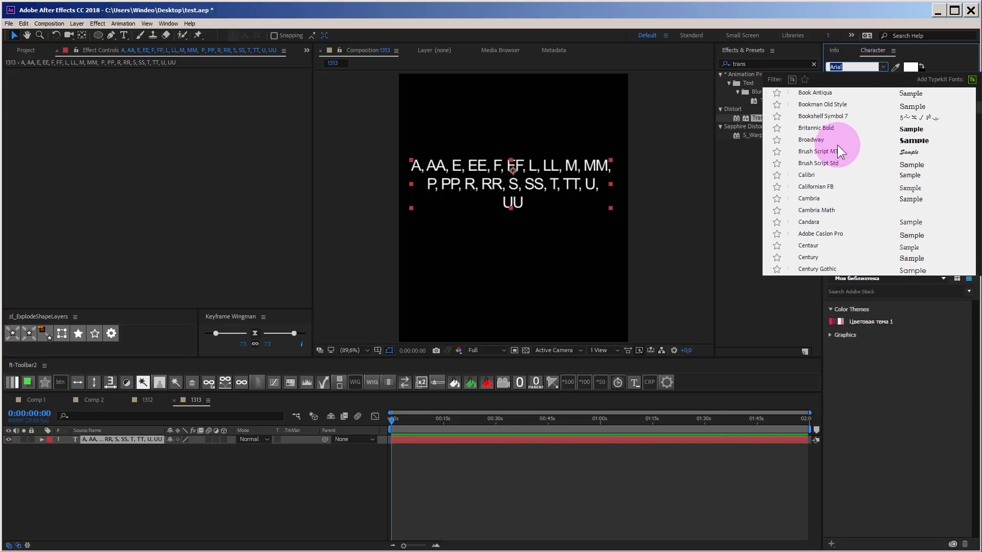
{"action": "scroll", "scroll_direction": "down", "scroll_amount": 3}
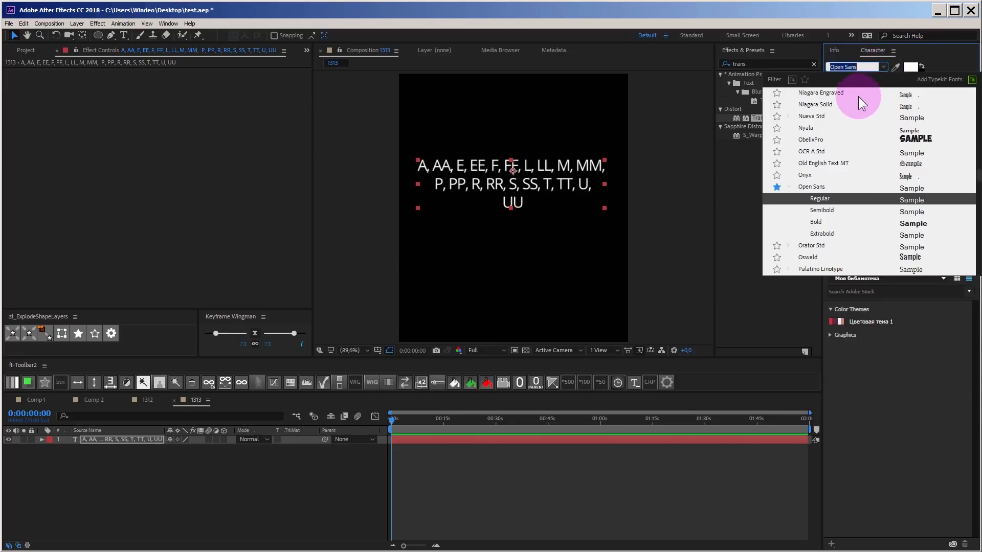
{"action": "left_click", "coordinate": [804, 80]}
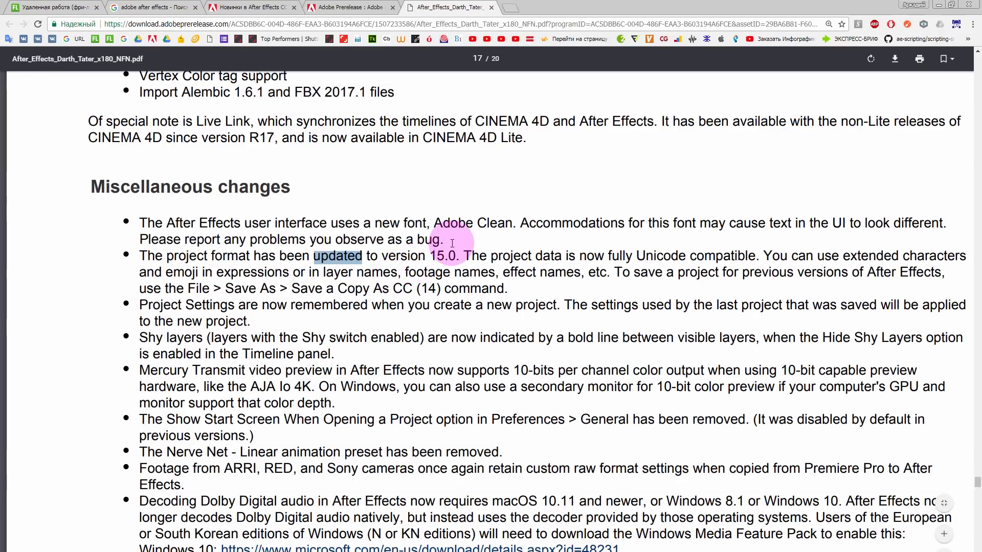
{"action": "mouse_move", "coordinate": [547, 260]}
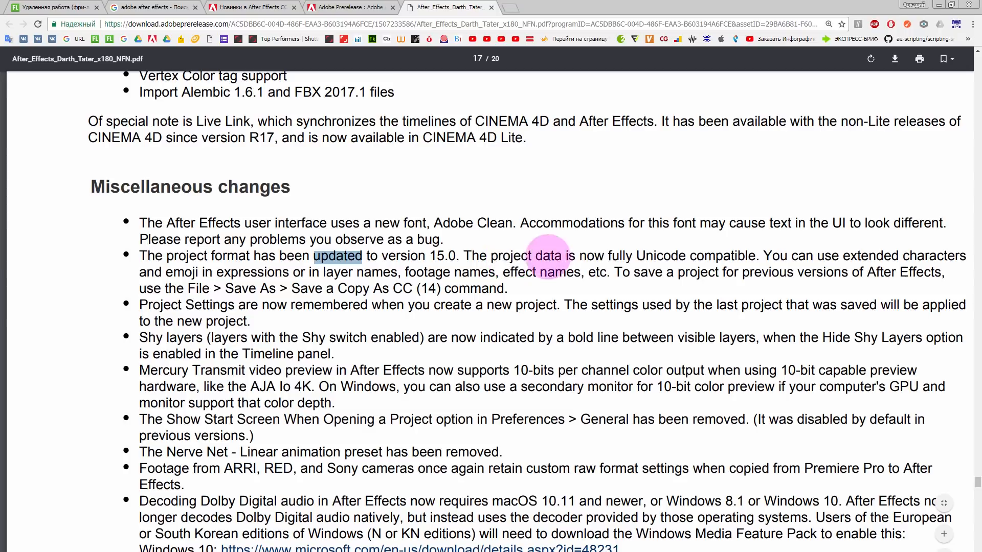
{"action": "mouse_move", "coordinate": [468, 244]}
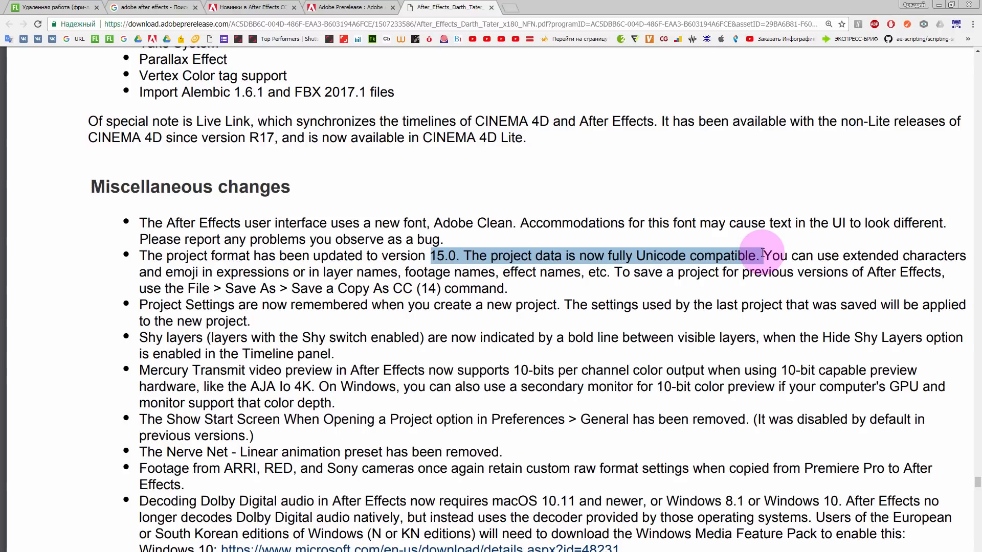
Highlight the release-notes sentence about the Unicode-compatible project format
{"action": "left_click_drag", "start_coordinate": [761, 256], "coordinate": [385, 272]}
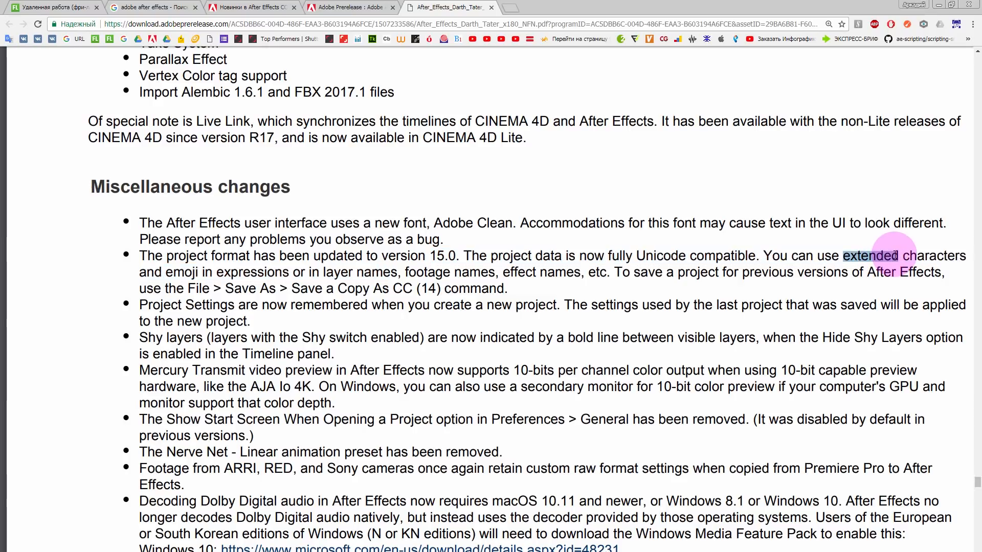
{"action": "mouse_move", "coordinate": [171, 272]}
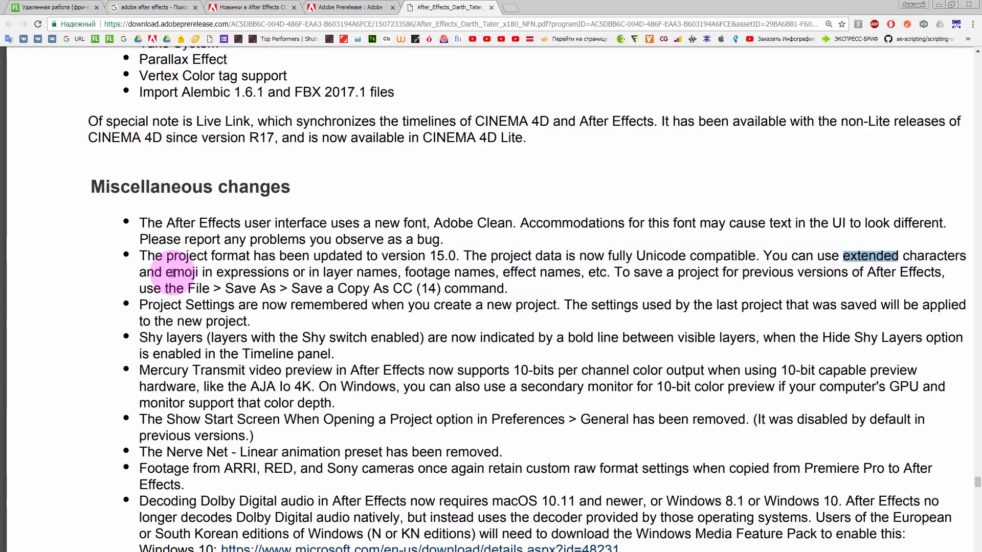